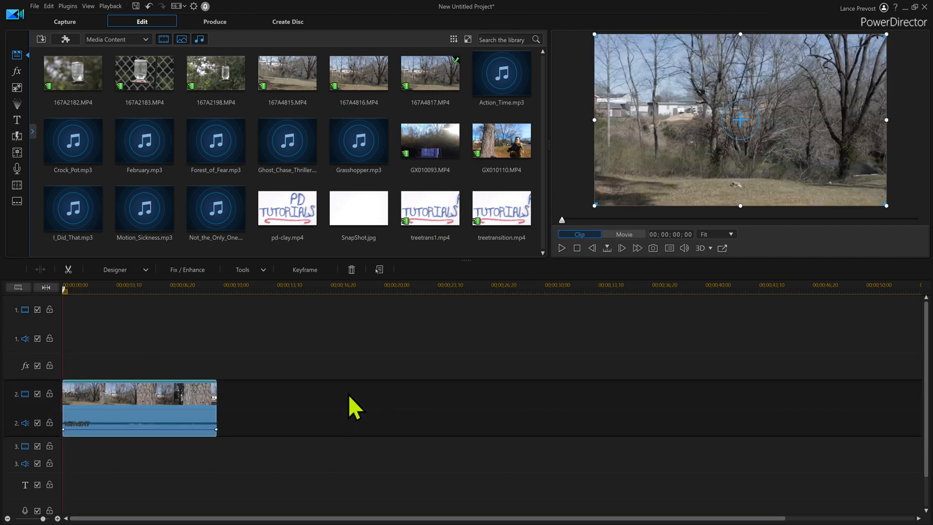
mouse_move(210, 434)
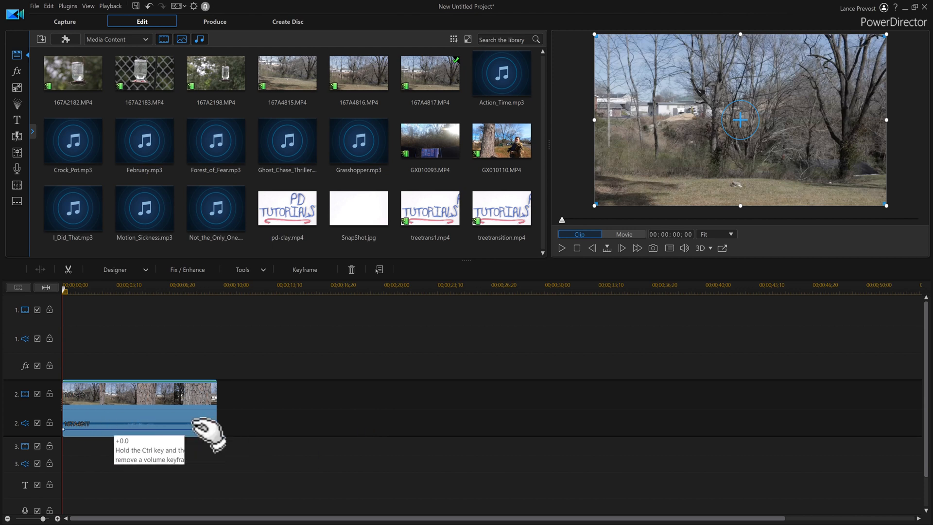
- Unlink the tree clip's audio from its video and delete the audio portion
right_click(139, 424)
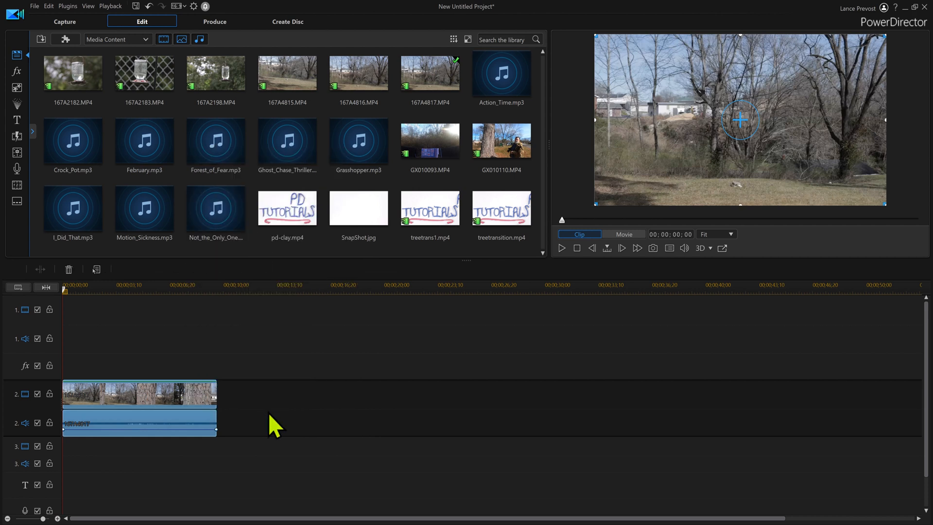
click(140, 393)
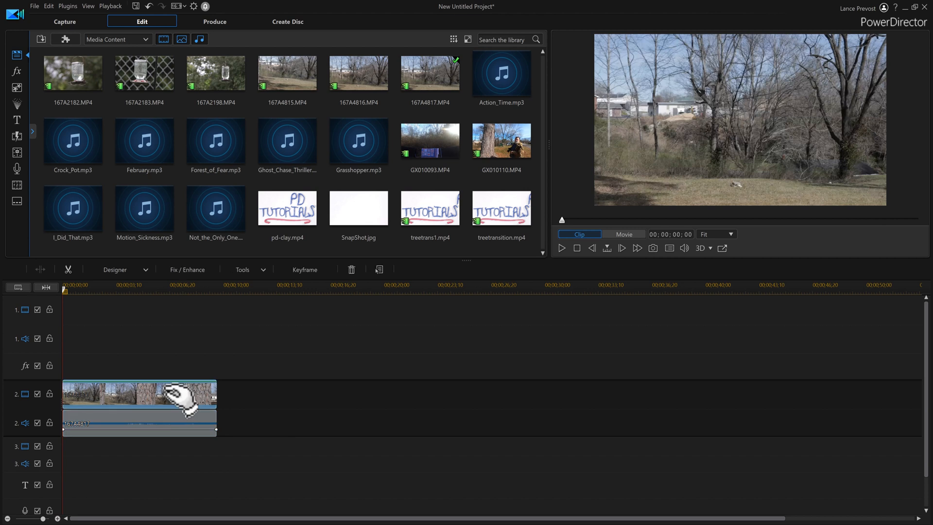
click(139, 423)
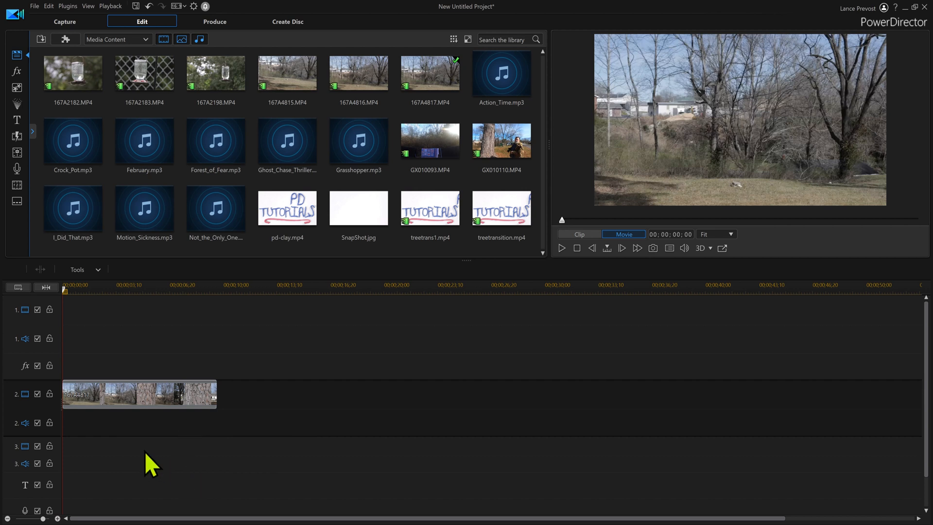
- Select the tree clip on track 2 and play it to about six seconds, pausing where the trunk fills the frame
click(139, 394)
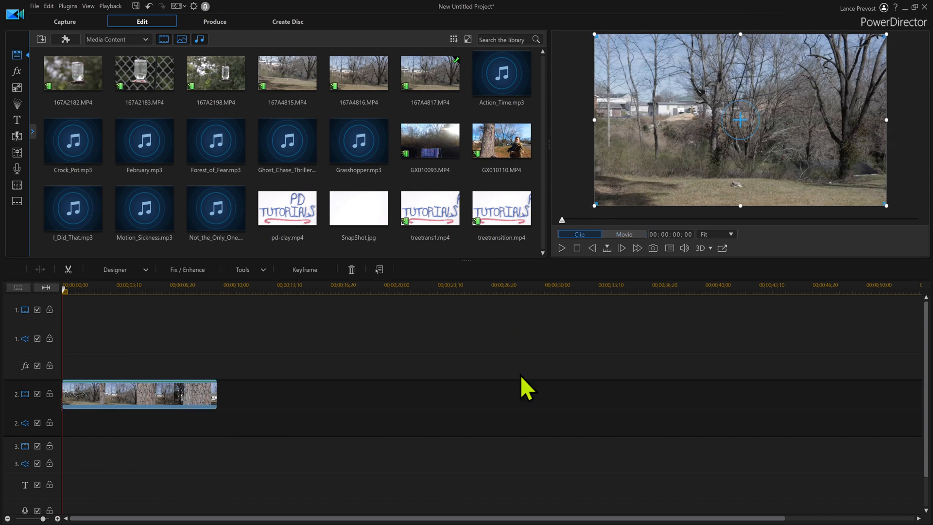
mouse_move(561, 248)
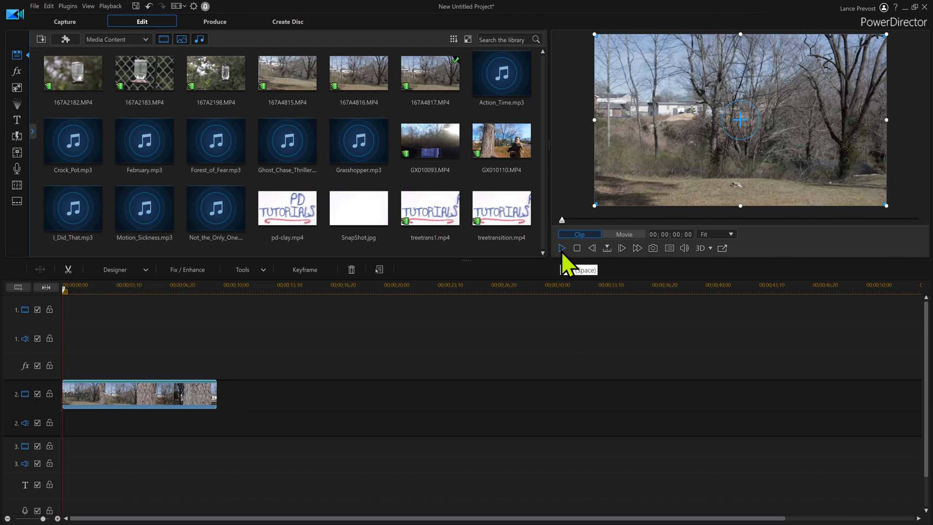
click(561, 248)
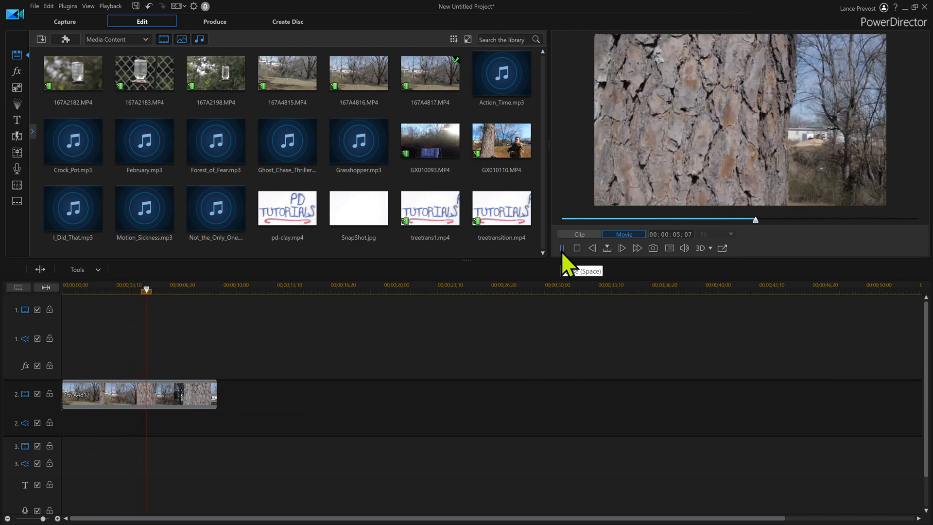
click(561, 248)
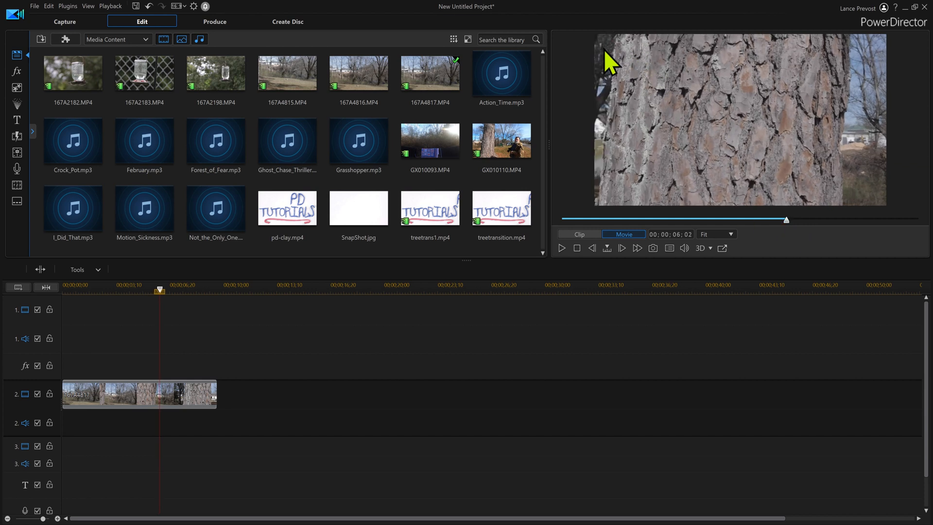
mouse_move(787, 238)
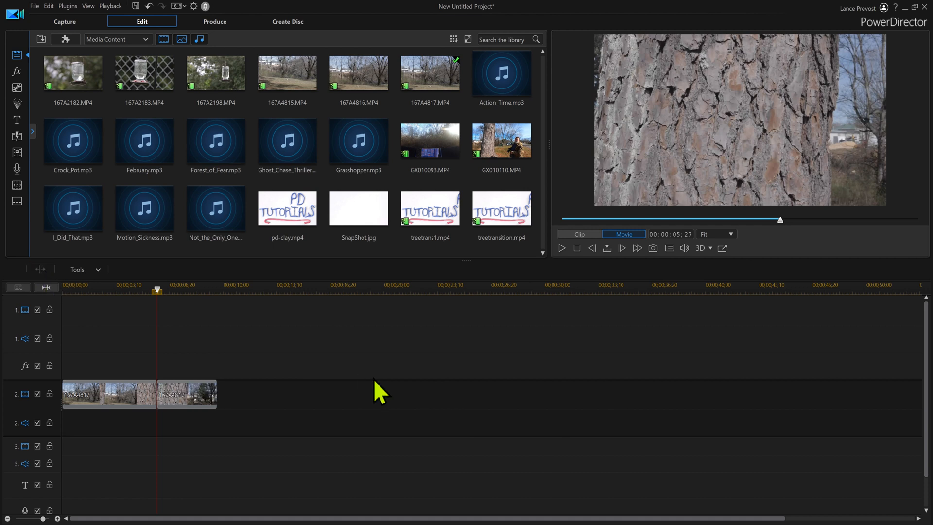
mouse_move(365, 348)
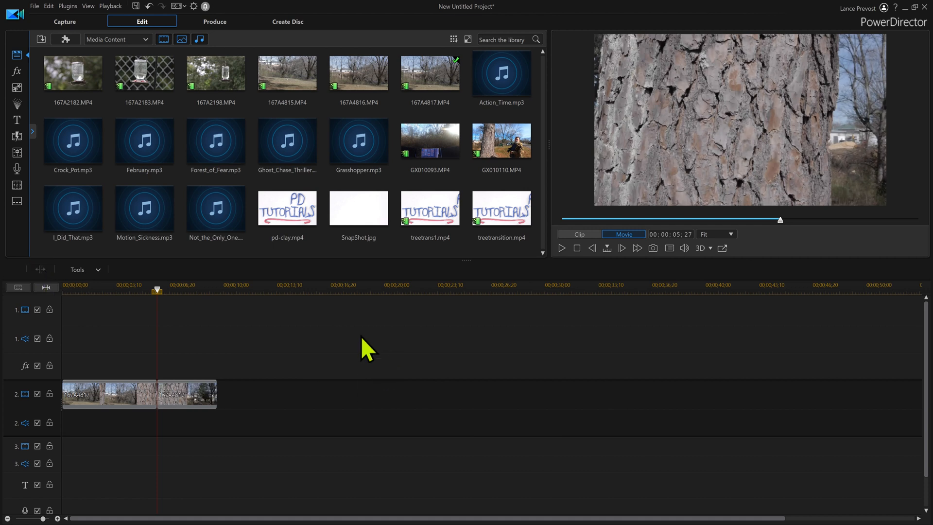
click(109, 394)
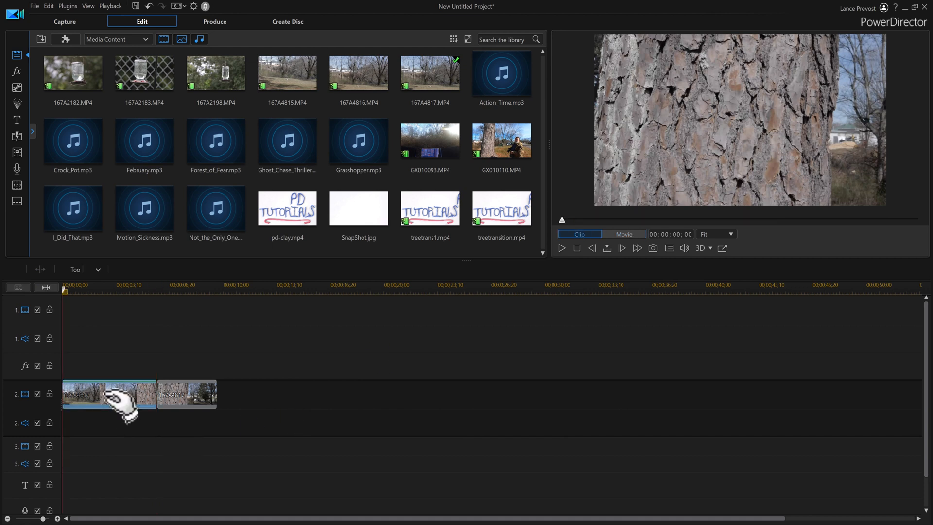
click(108, 394)
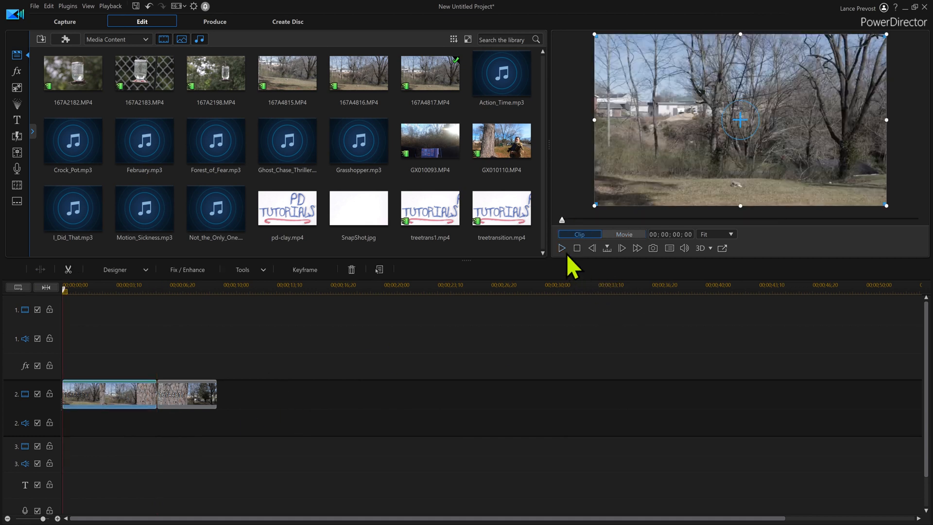
click(561, 248)
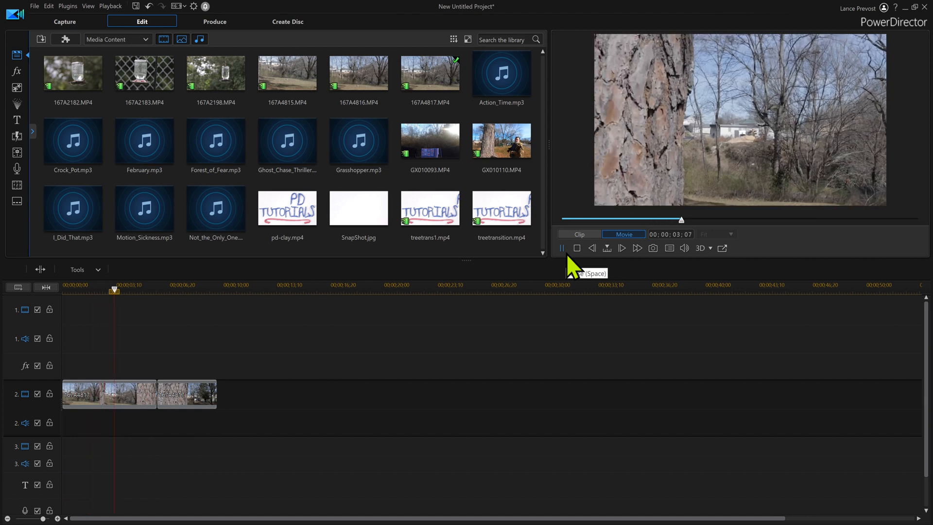
click(560, 248)
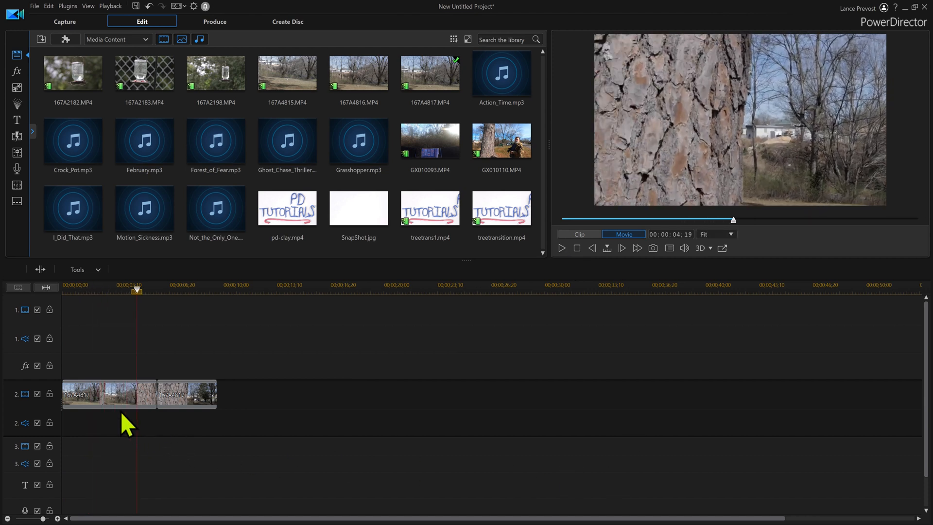
click(109, 393)
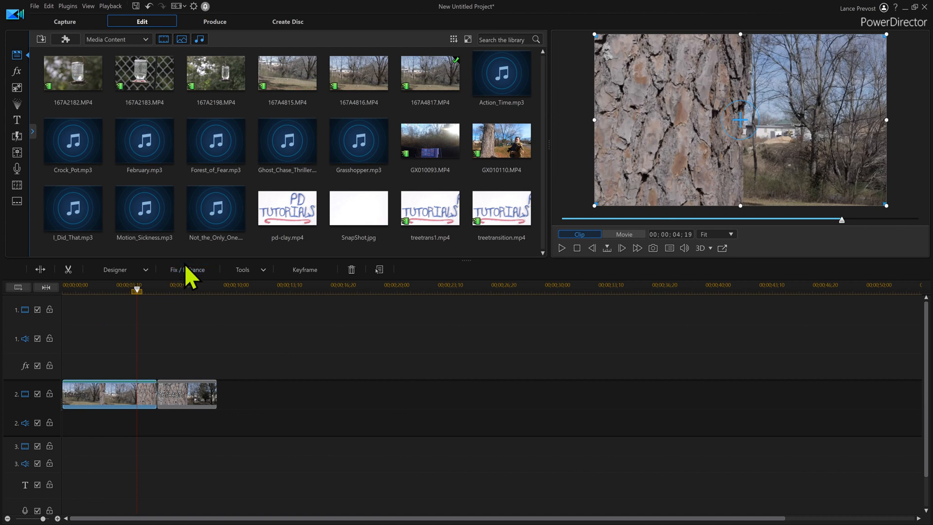
- Apply Video Stabilizer to the first tree clip piece with motion level 68 and rotational shake correction
click(177, 269)
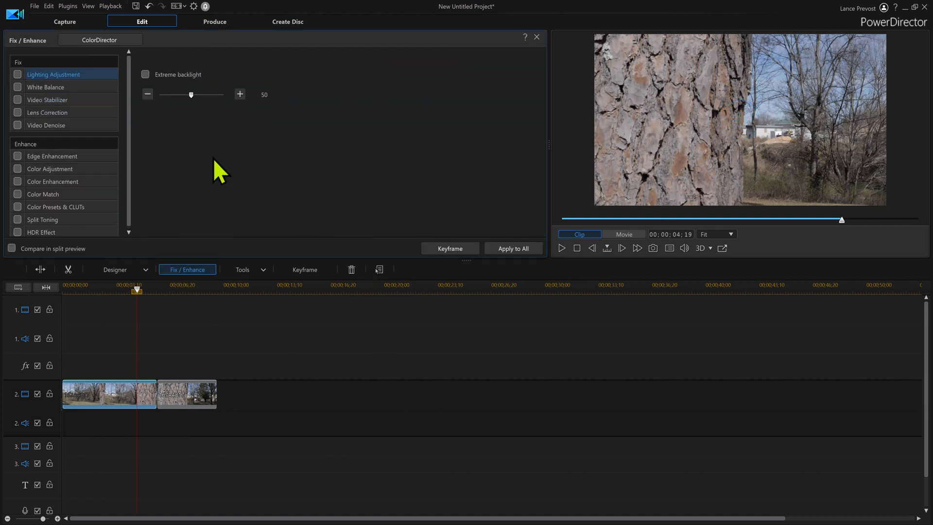
mouse_move(24, 107)
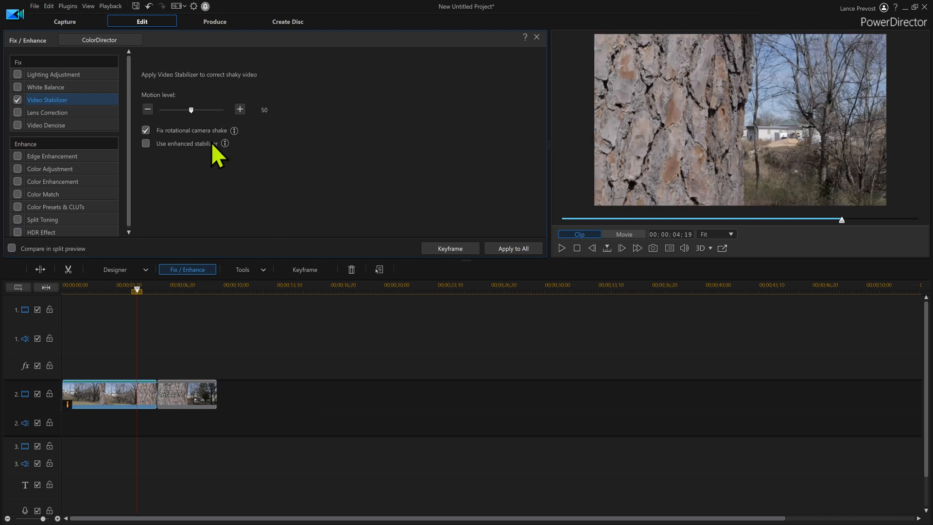
mouse_move(229, 137)
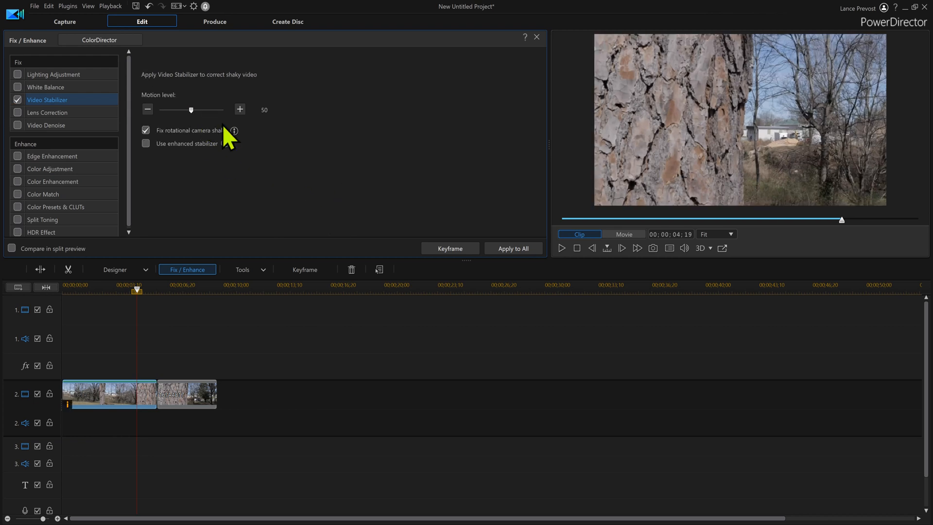
drag(191, 109, 203, 110)
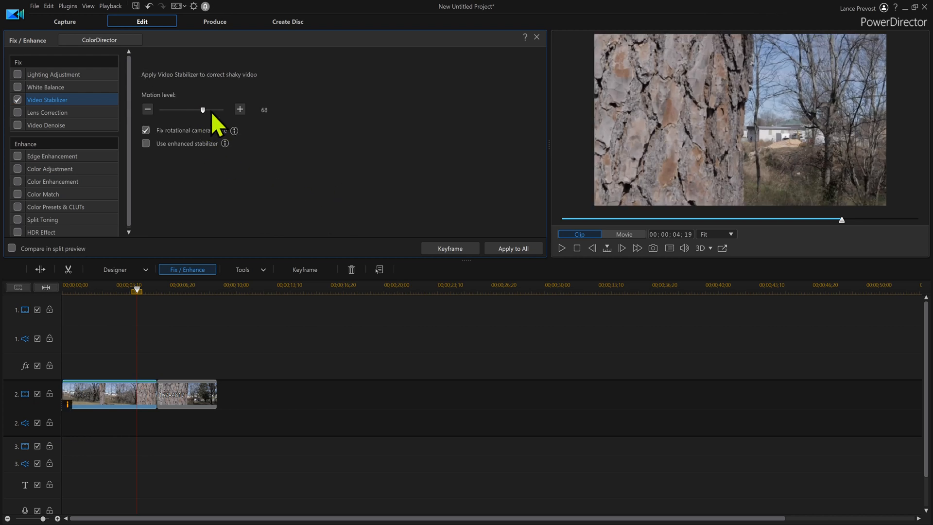
mouse_move(173, 426)
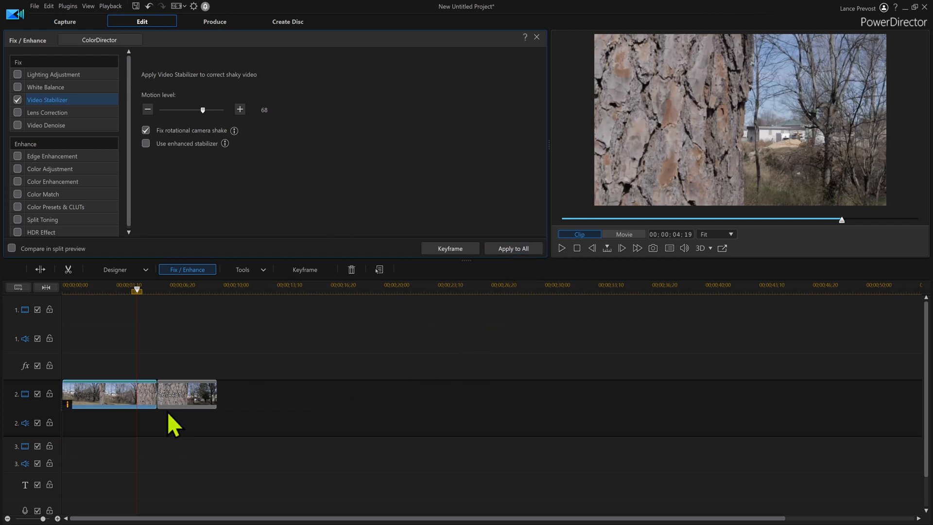
mouse_move(357, 429)
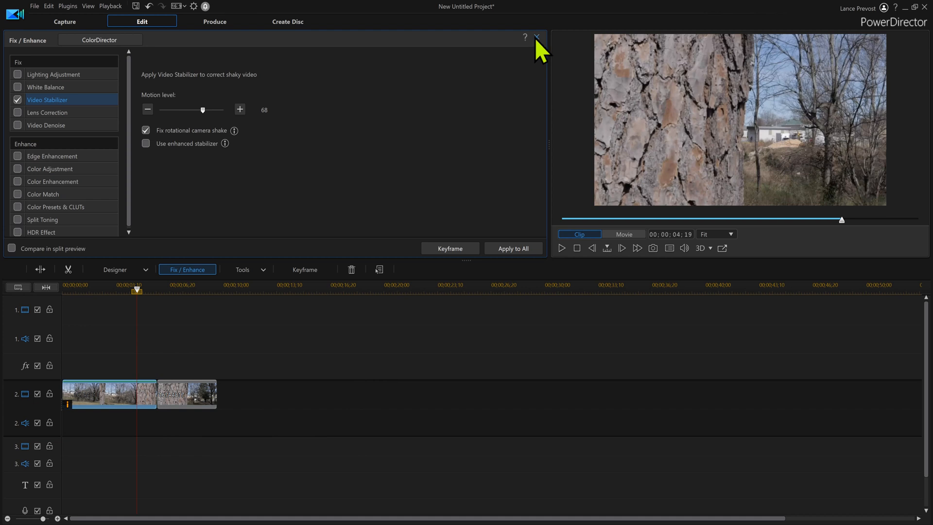
click(537, 37)
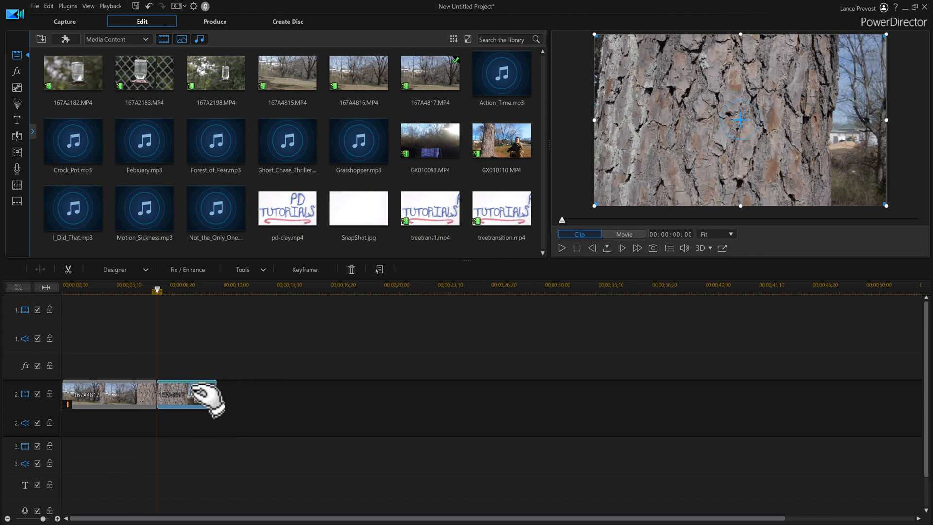
mouse_move(191, 393)
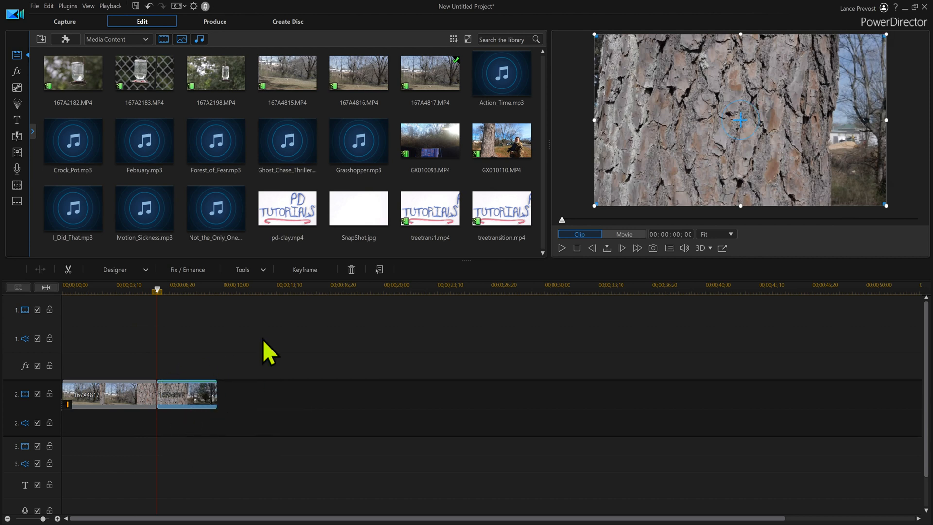
- Send the second tree clip piece to ColorDirector via the Tools list
click(246, 269)
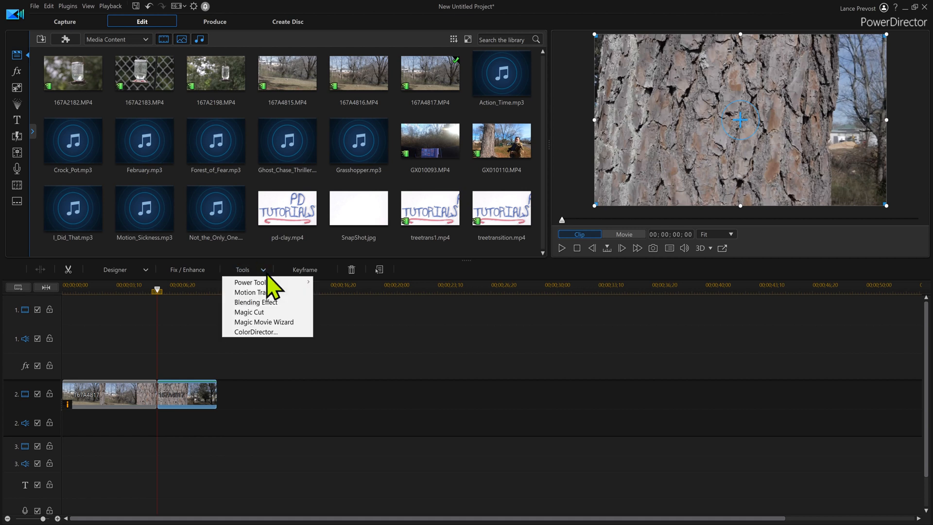
mouse_move(272, 333)
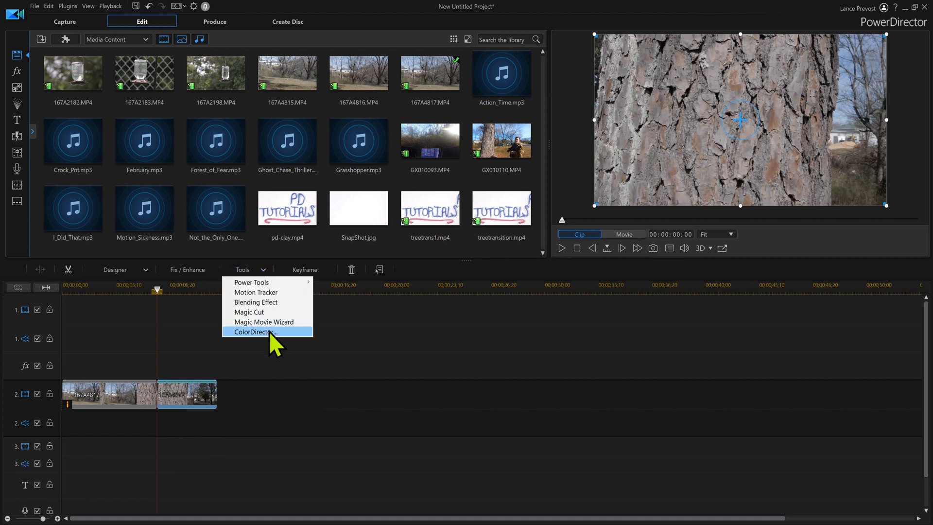
click(255, 332)
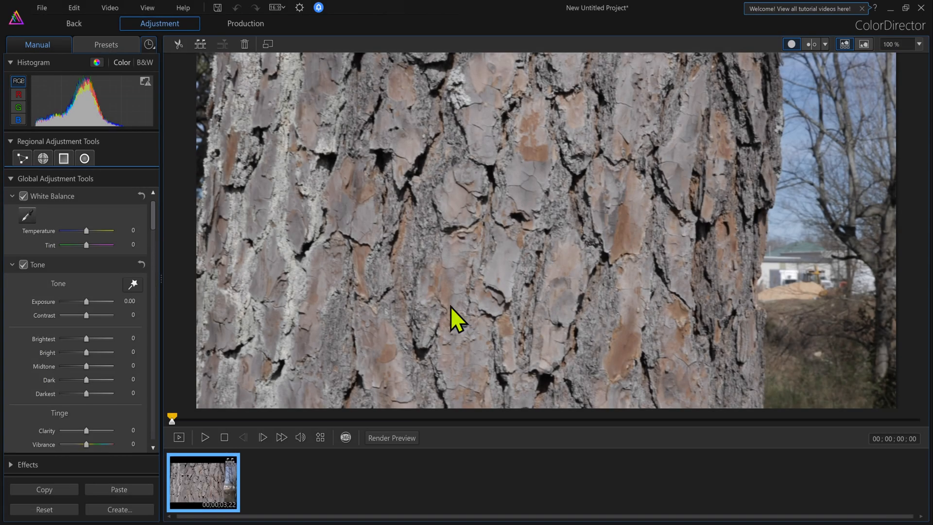
mouse_move(213, 112)
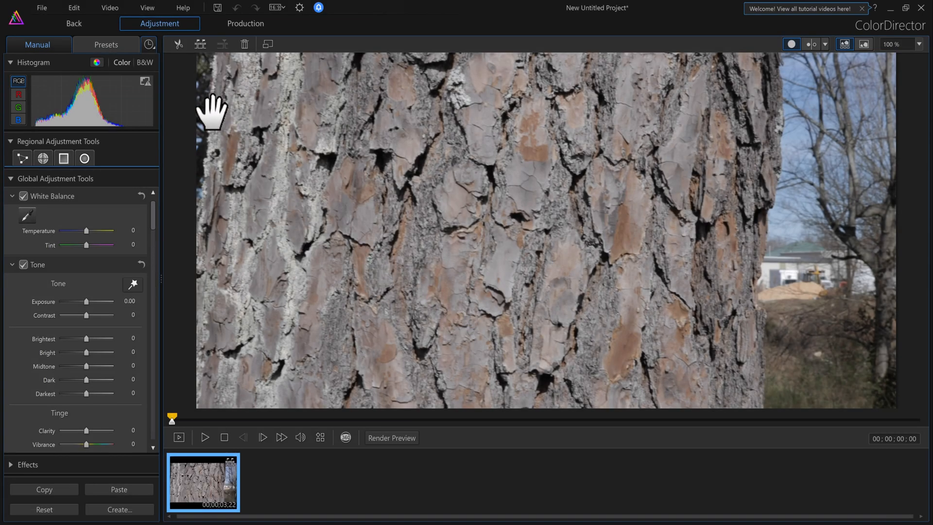
mouse_move(61, 187)
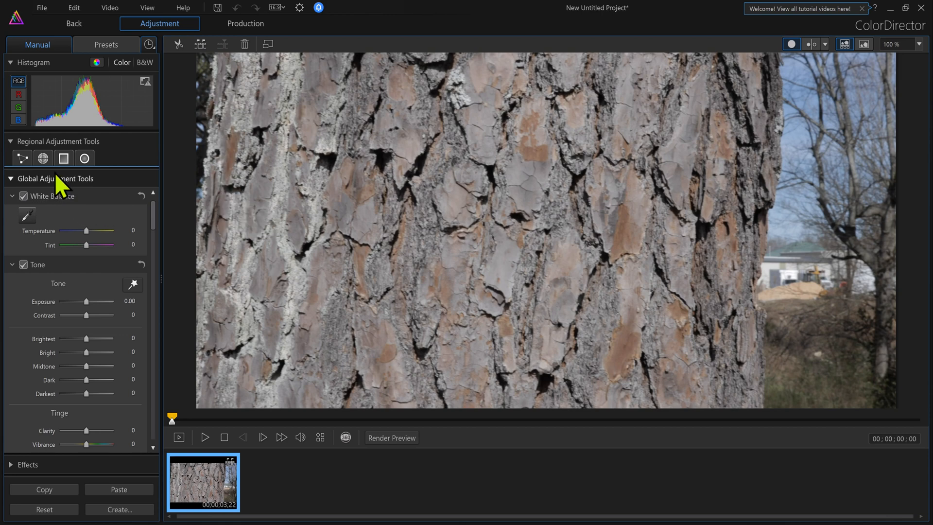
mouse_move(43, 158)
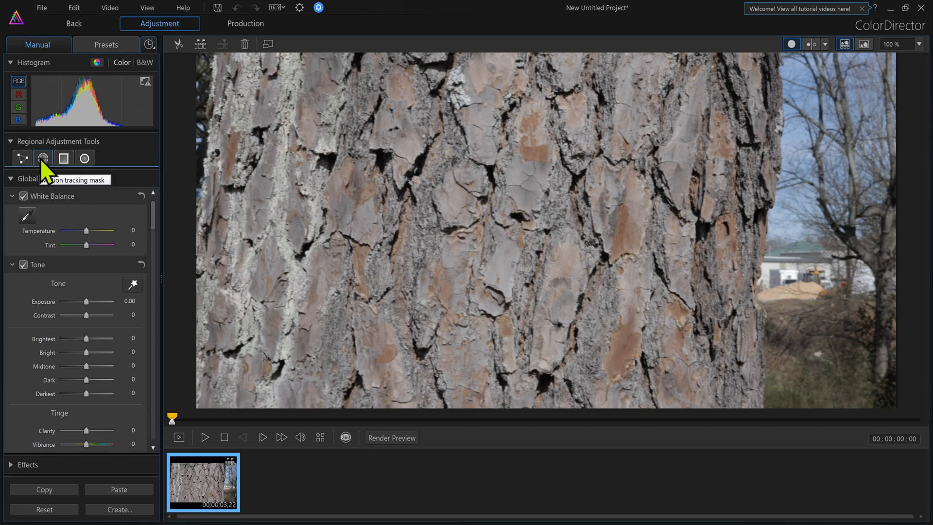
- Create a new motion-tracking mask in Regional Adjustment Tools with brush size 20
click(42, 158)
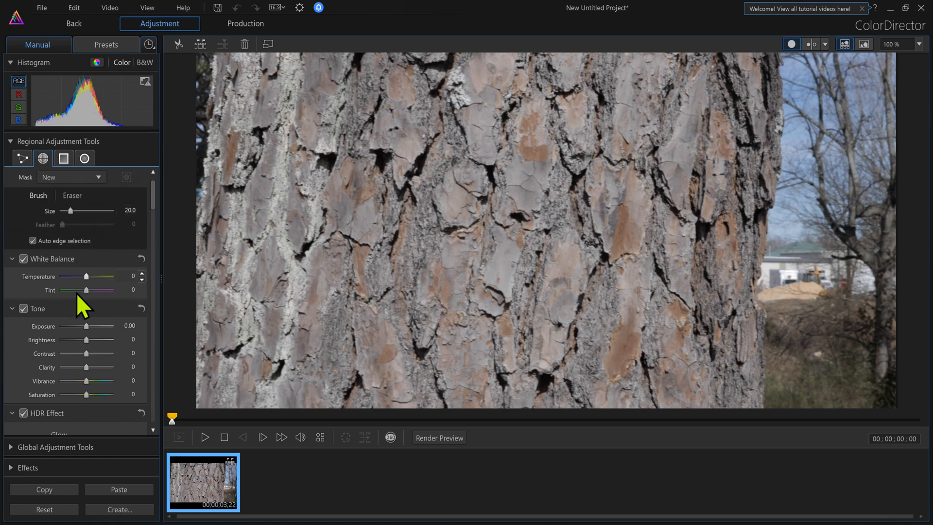
mouse_move(195, 70)
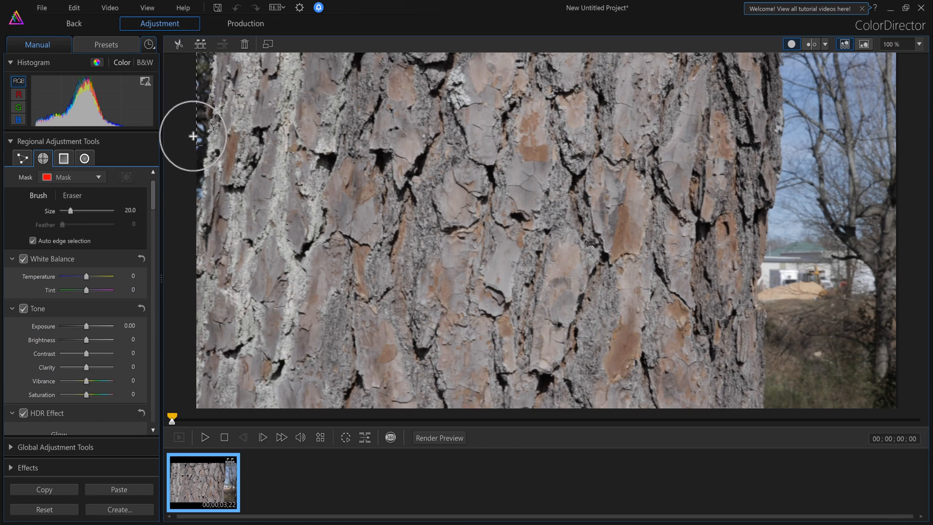
mouse_move(192, 164)
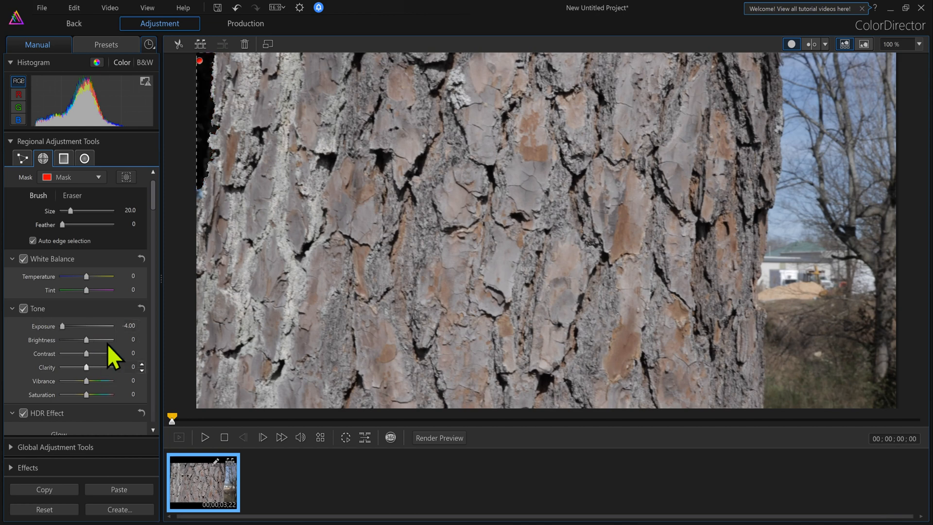
mouse_move(41, 339)
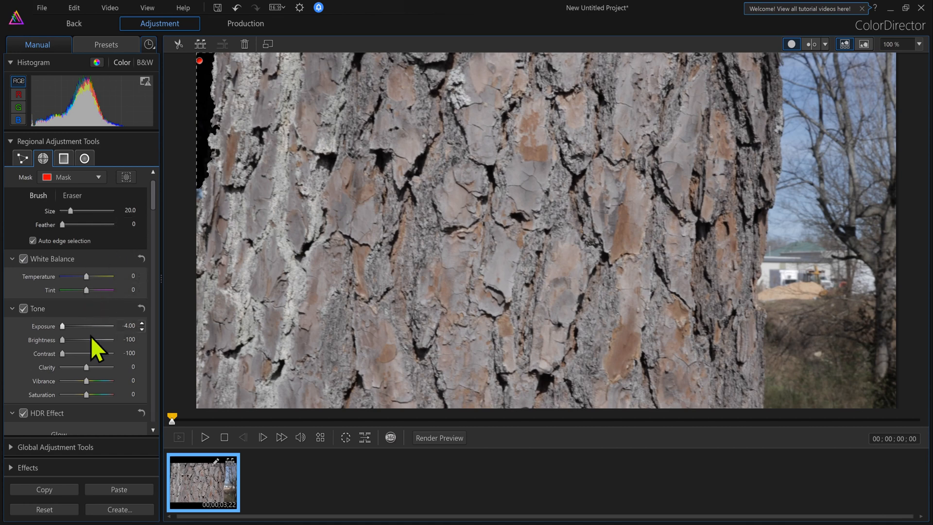
mouse_move(319, 362)
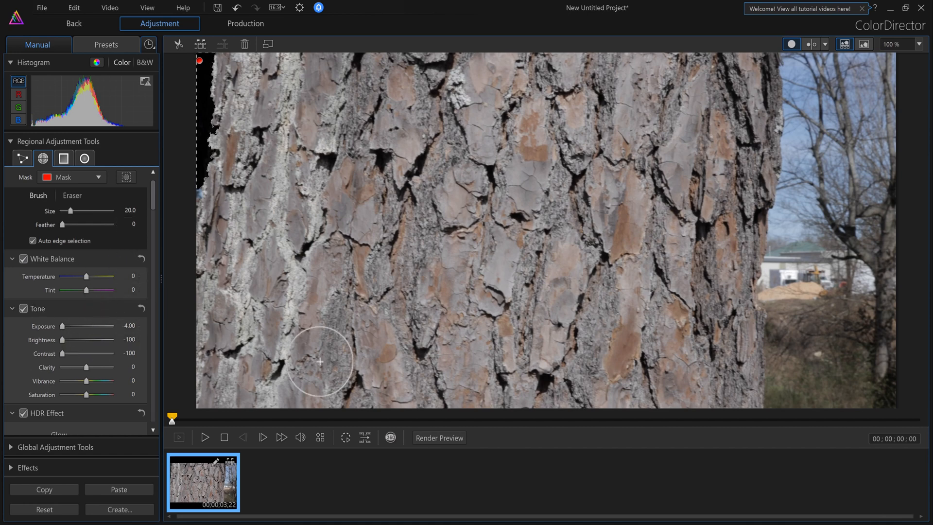
mouse_move(346, 437)
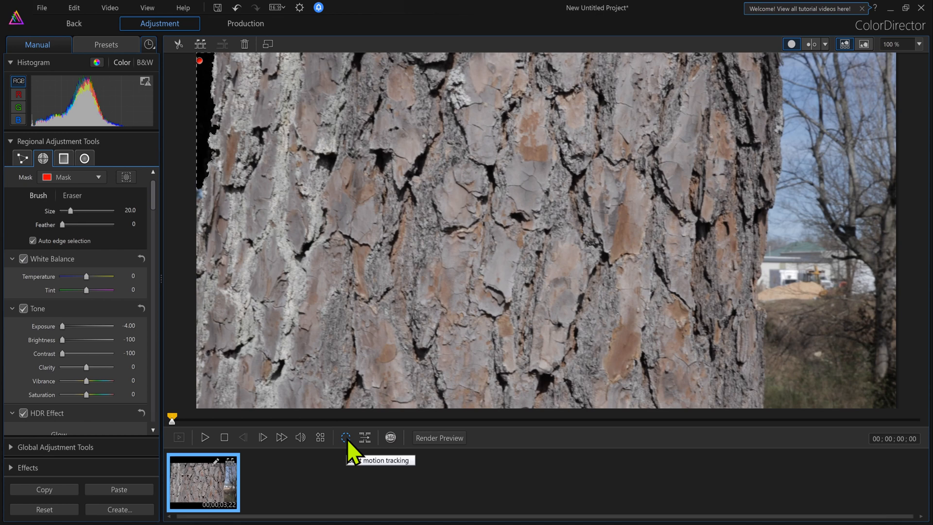
mouse_move(352, 446)
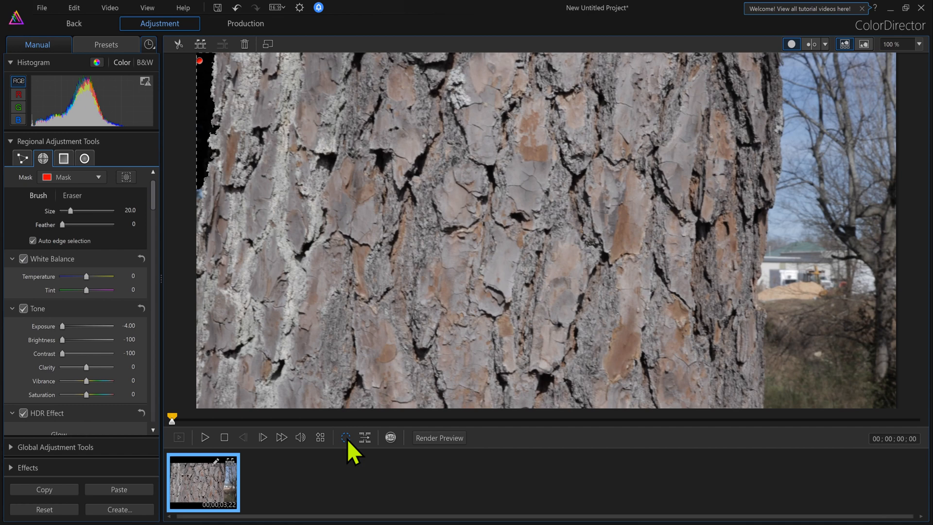
- Track the painted dark background mask forward through the clip to about one second
click(205, 437)
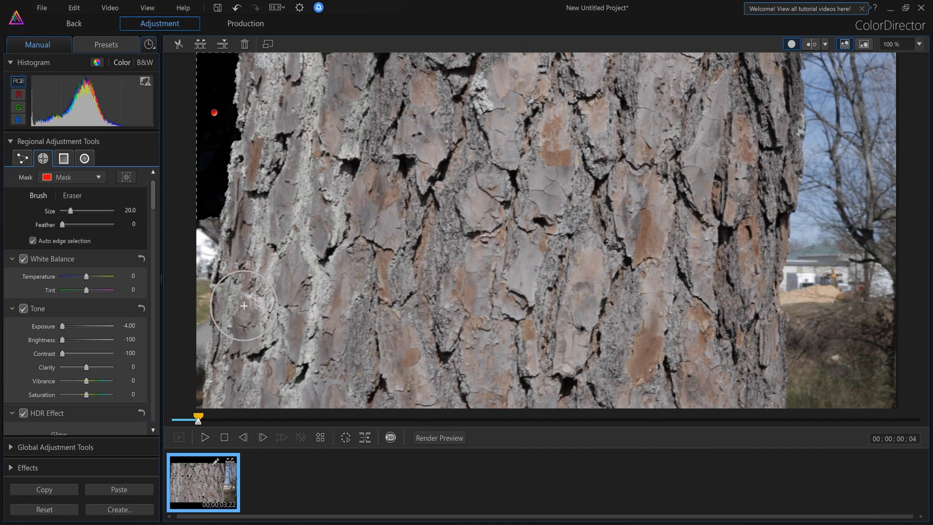
mouse_move(200, 366)
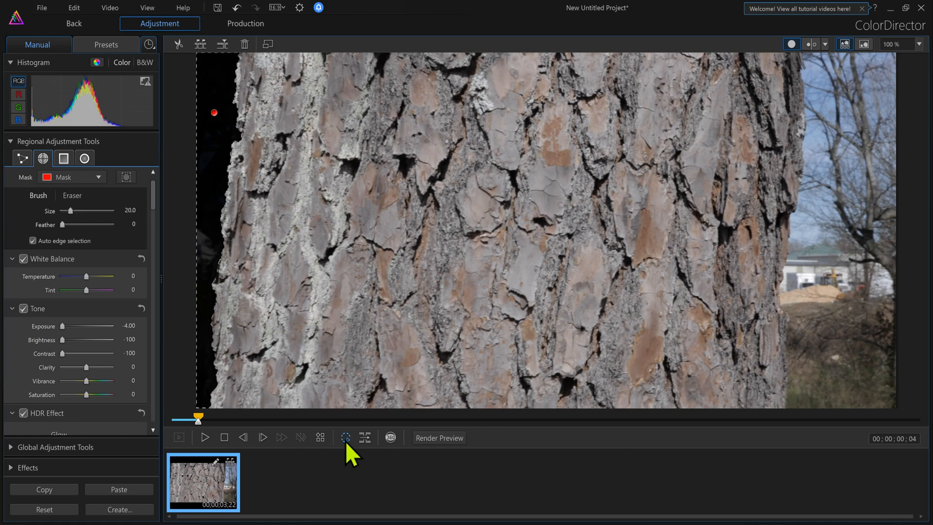
mouse_move(345, 437)
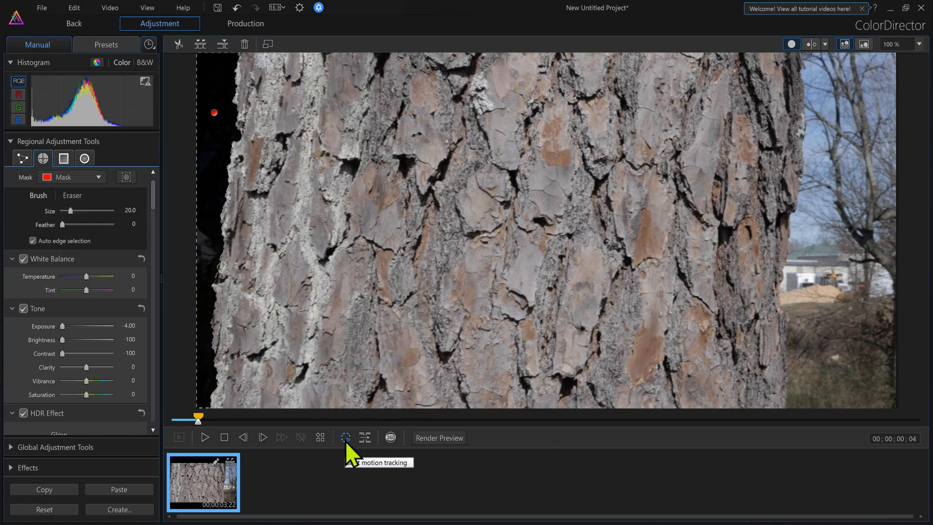
click(347, 438)
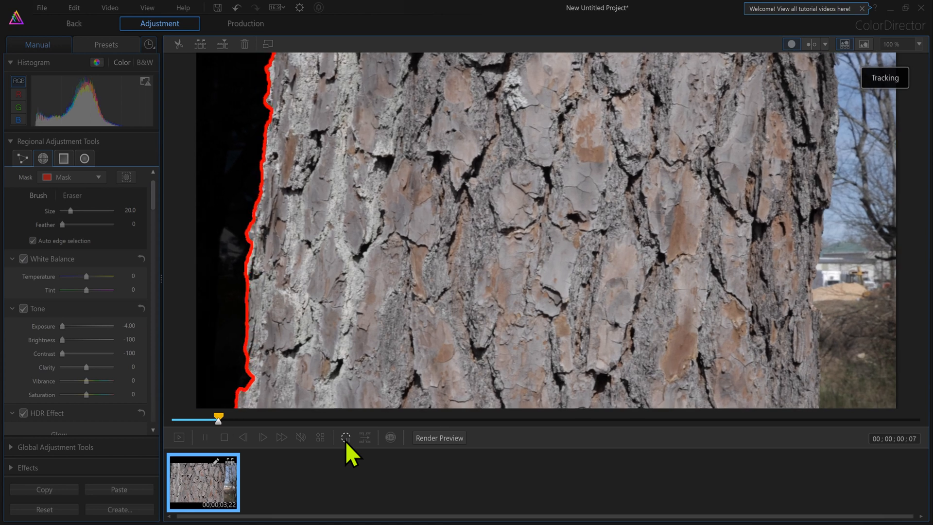
click(179, 437)
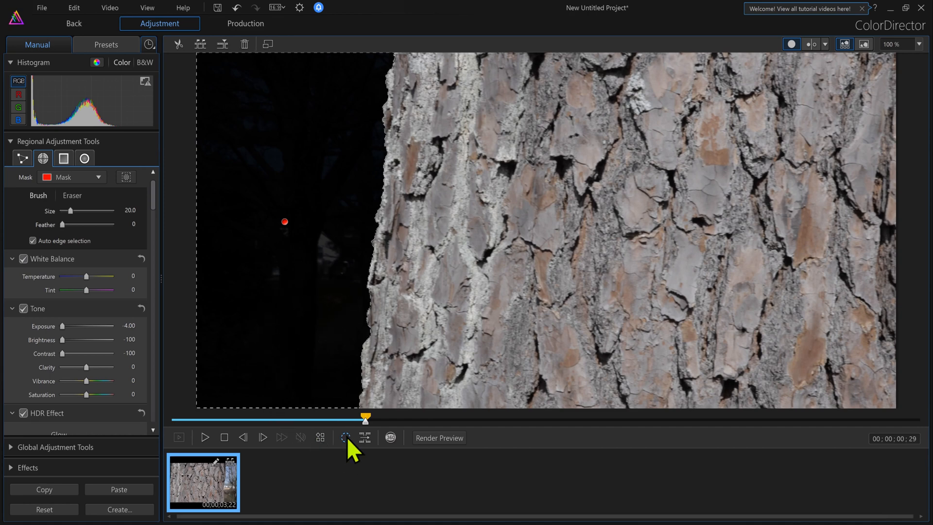
click(204, 437)
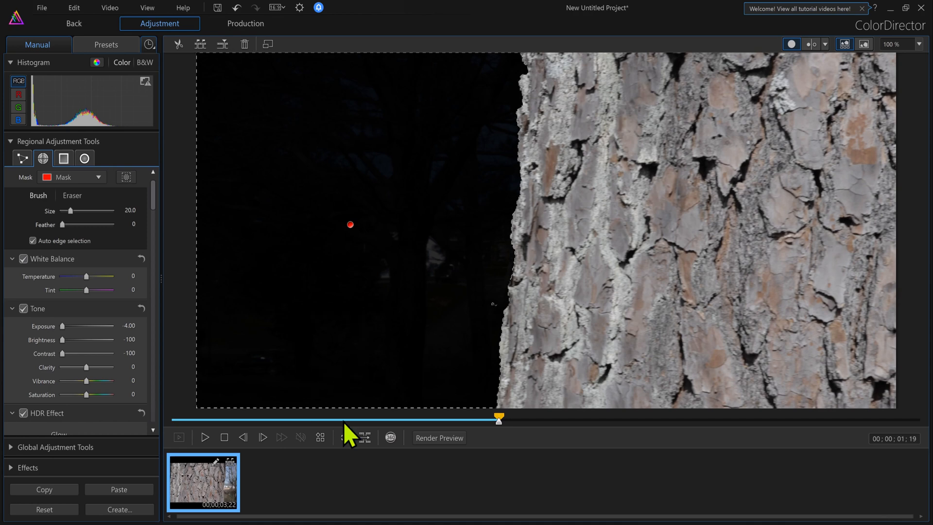
- Continue tracking the touched-up dark mask as the trunk slides right, reaching about three seconds
click(205, 437)
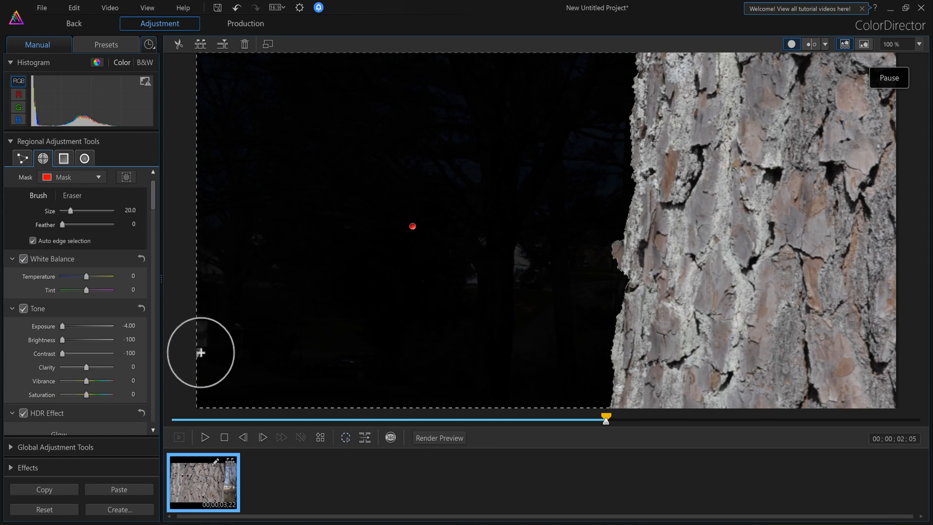
mouse_move(611, 245)
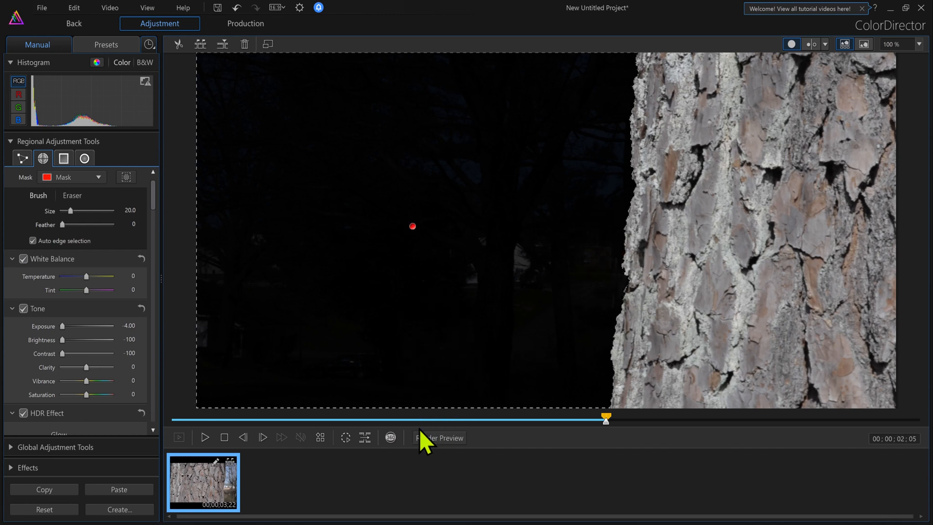
mouse_move(345, 440)
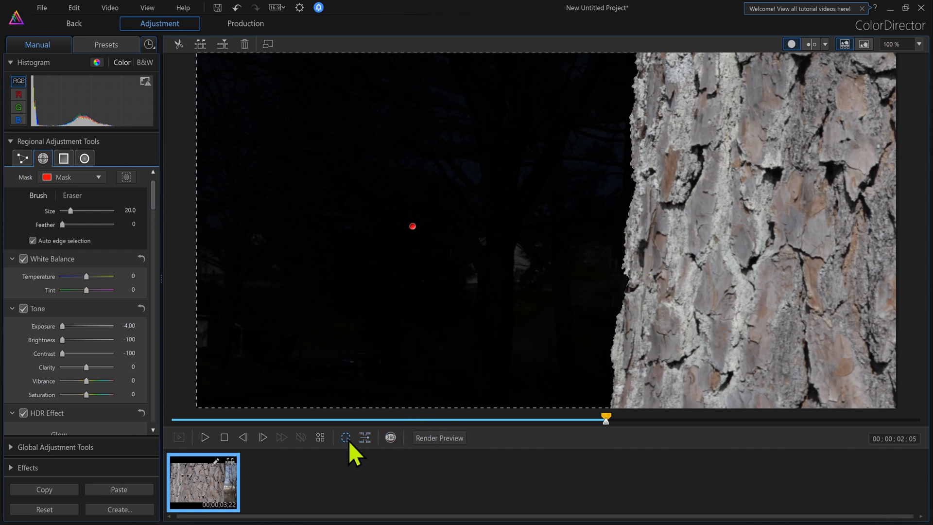
mouse_move(345, 438)
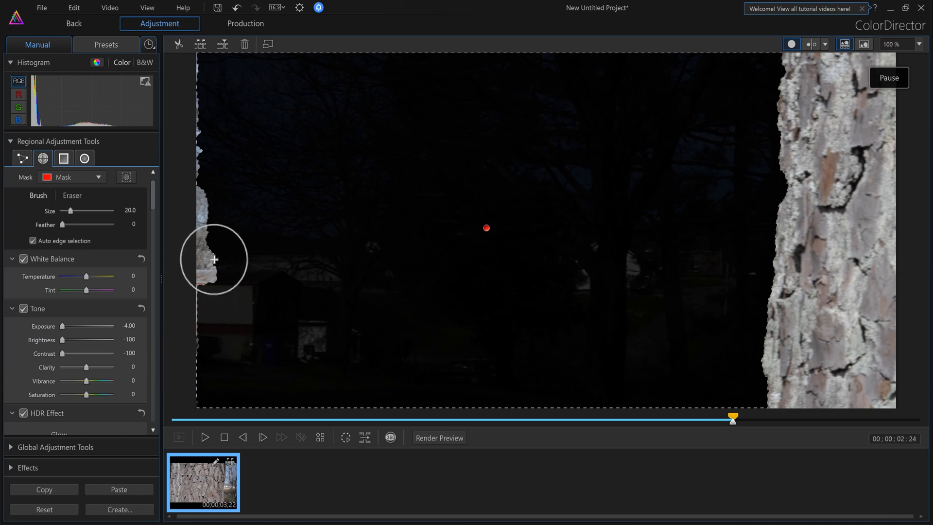
mouse_move(203, 62)
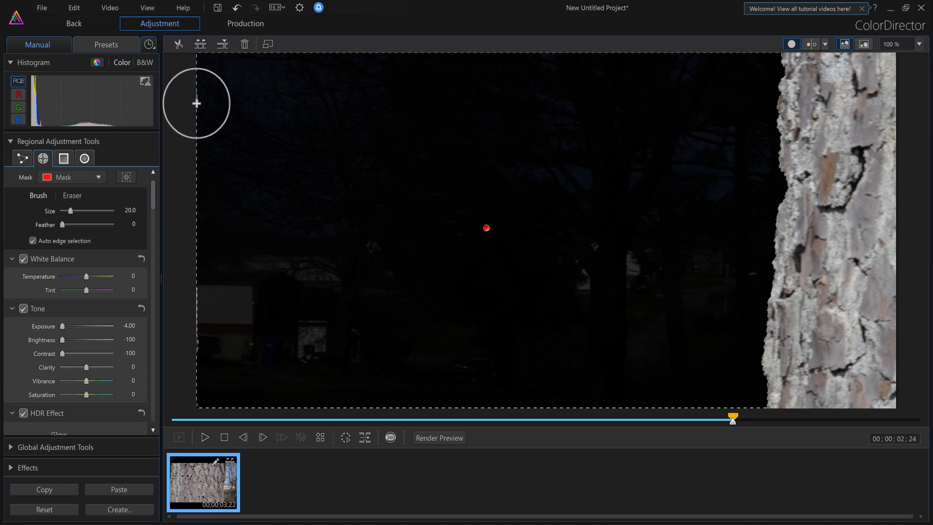
mouse_move(208, 323)
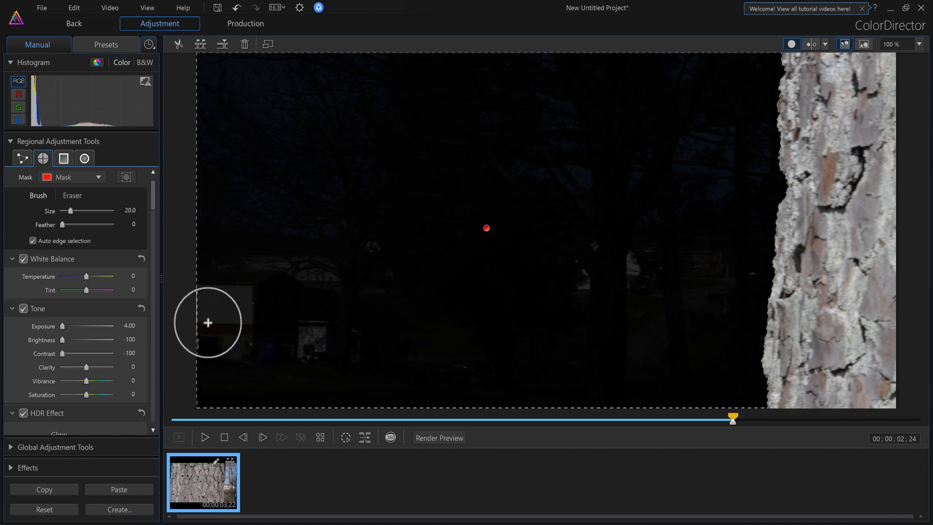
mouse_move(356, 449)
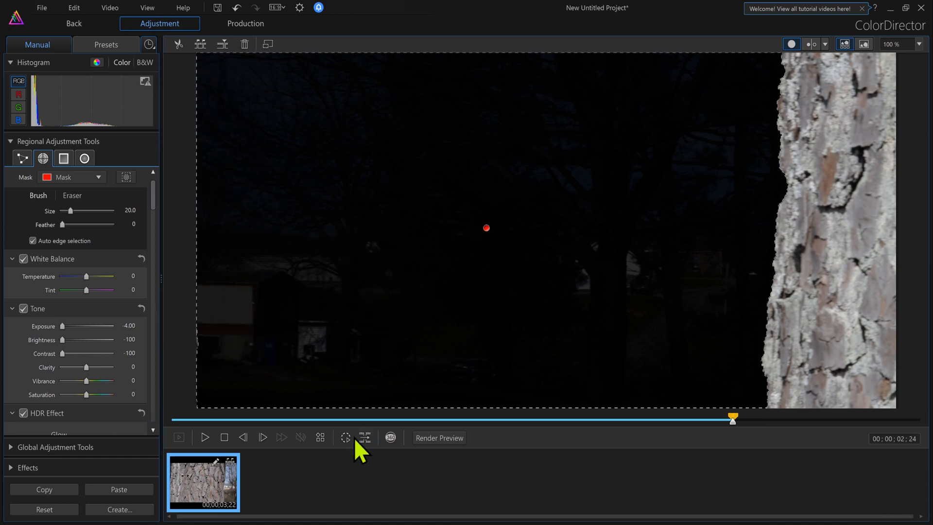
click(204, 438)
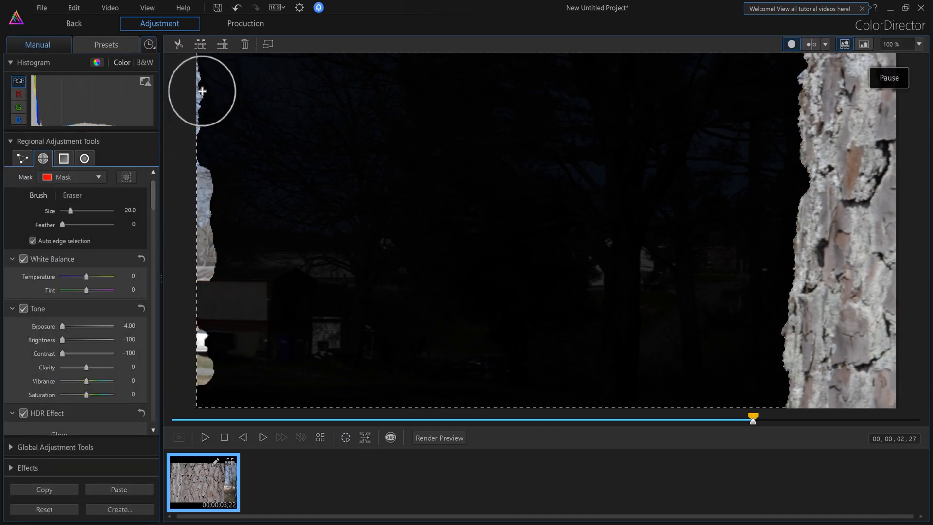
mouse_move(466, 233)
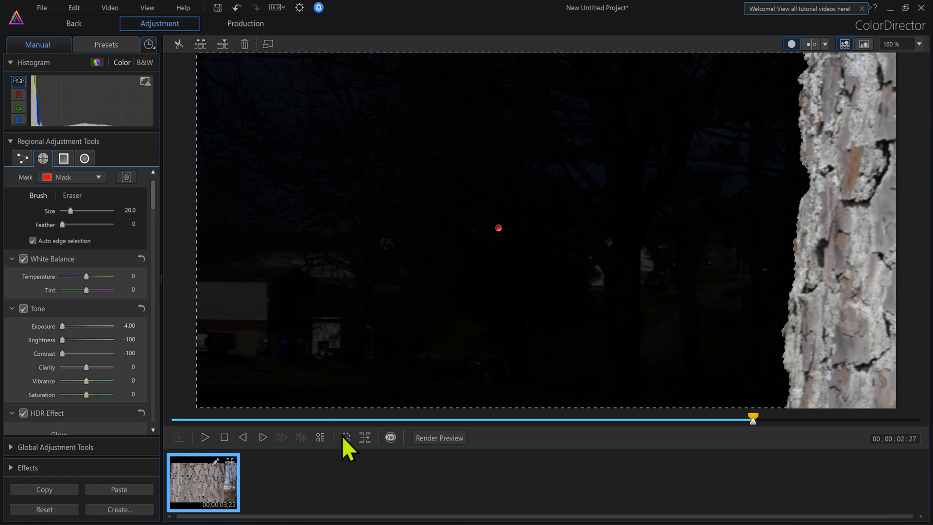
click(206, 438)
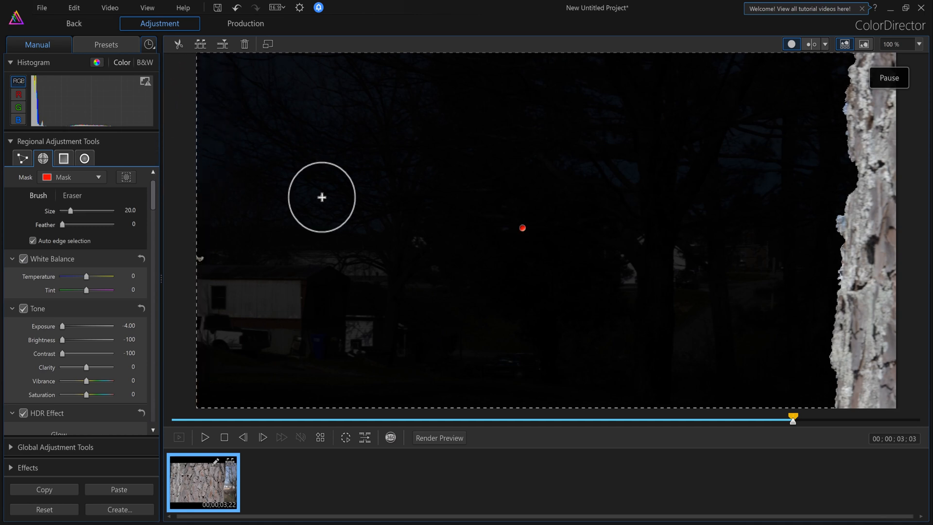
mouse_move(346, 438)
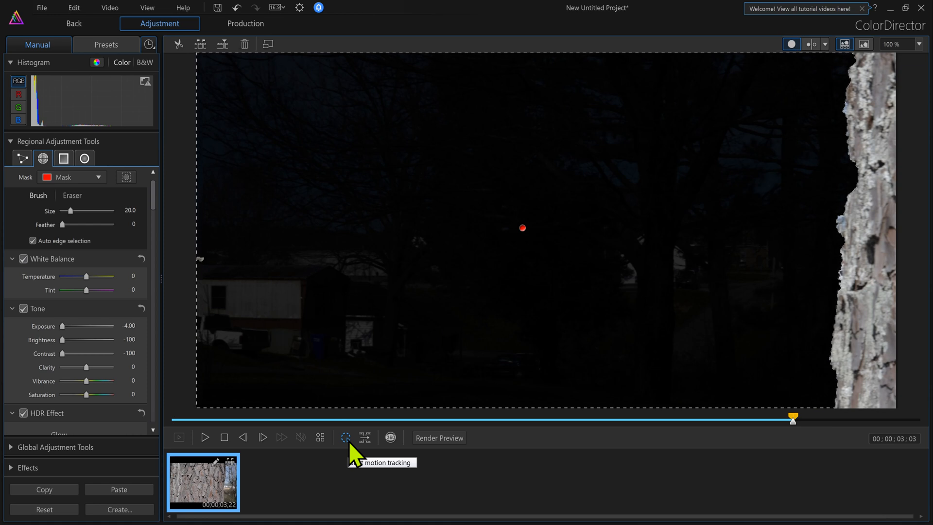
- Track the darkened mask through to just before the clip's end at 3:21, covering almost the whole frame
click(206, 437)
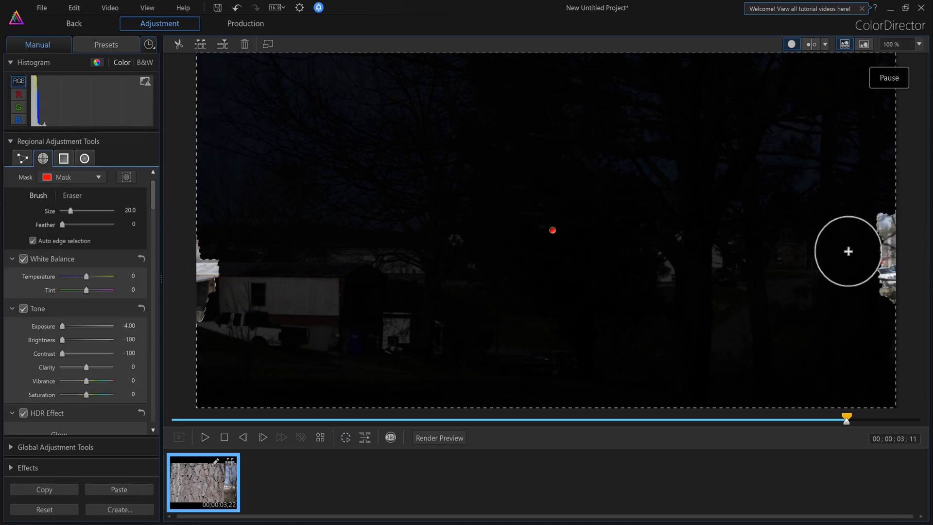
mouse_move(507, 377)
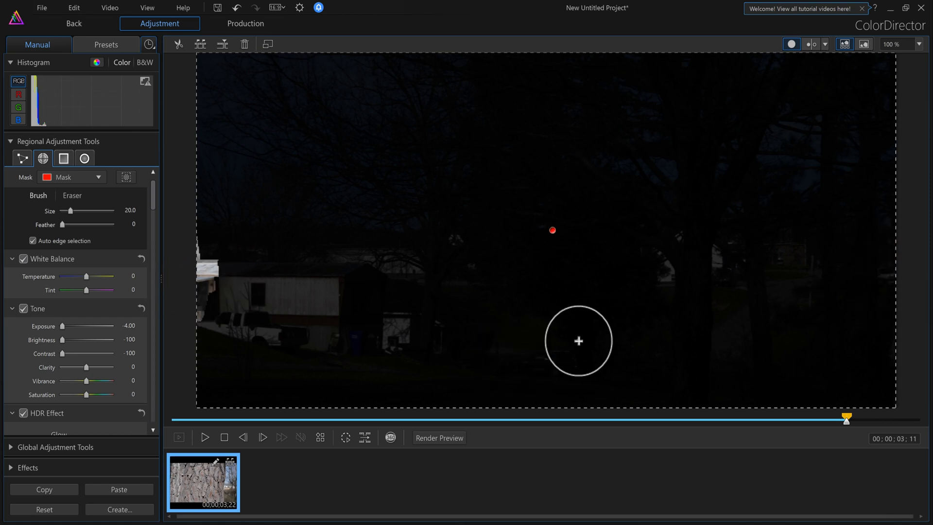
mouse_move(345, 437)
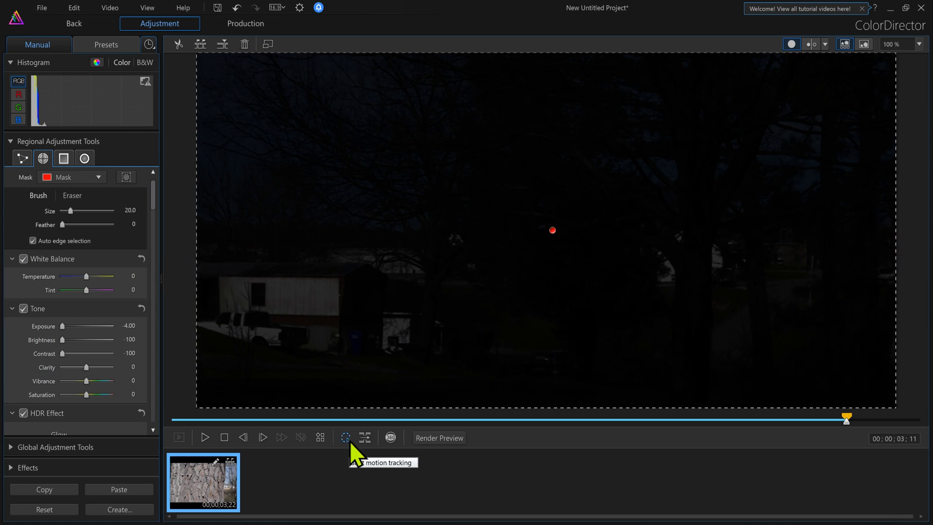
mouse_move(356, 452)
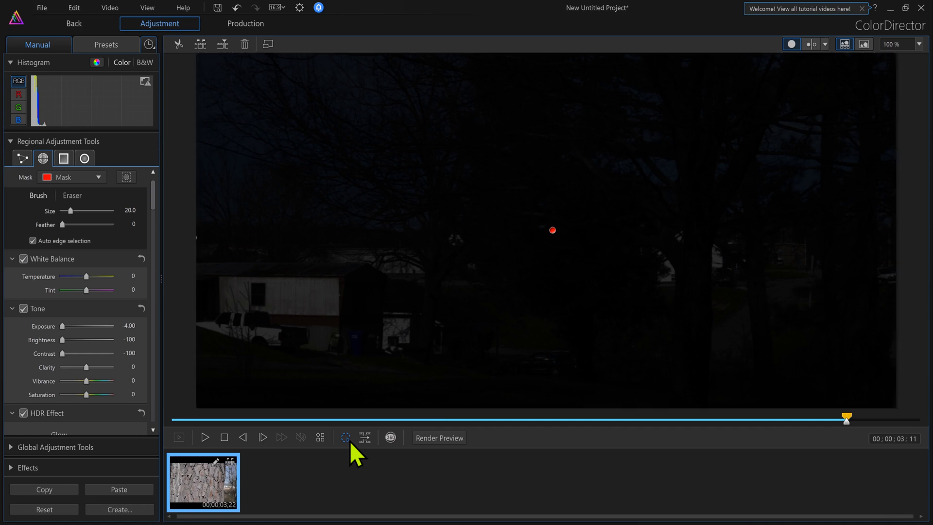
click(204, 437)
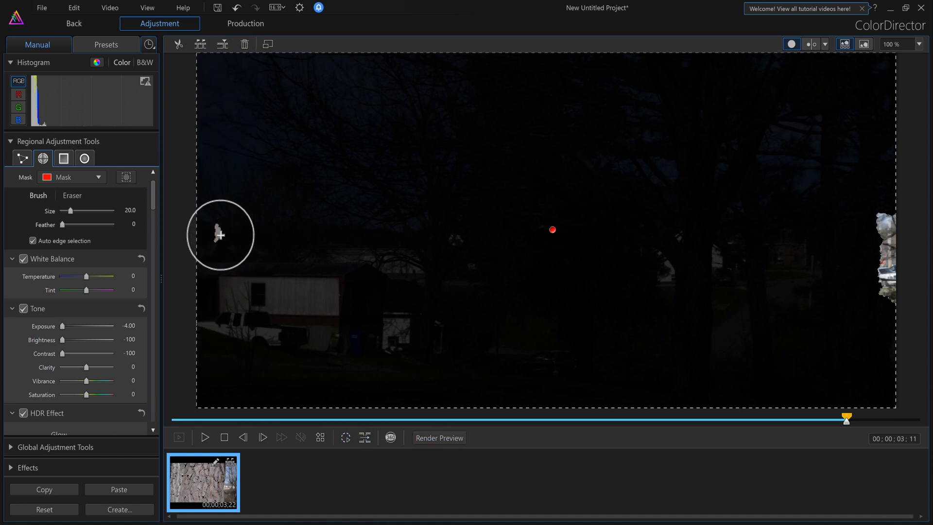
mouse_move(361, 439)
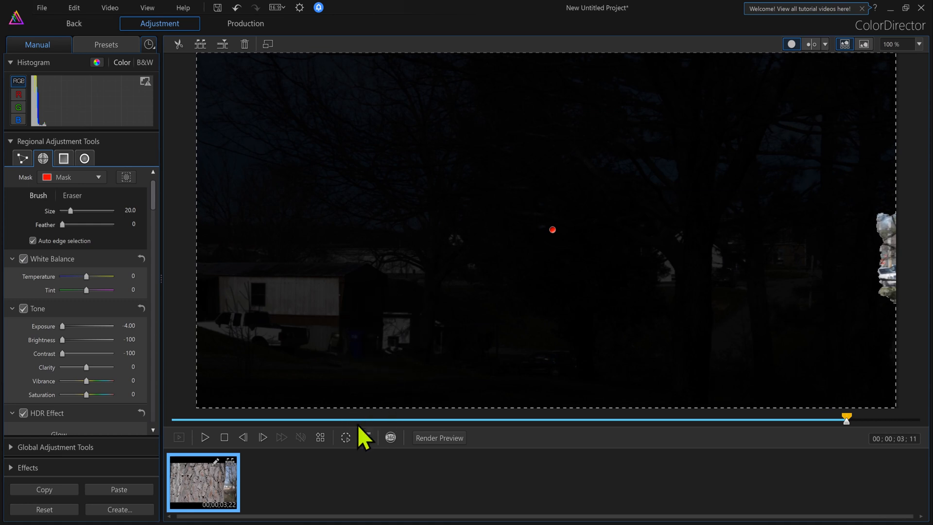
click(205, 438)
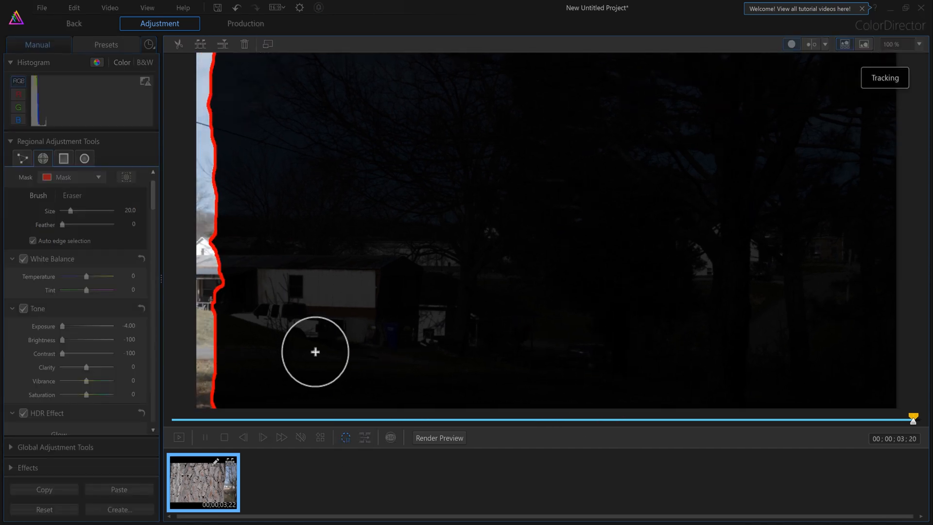
click(179, 437)
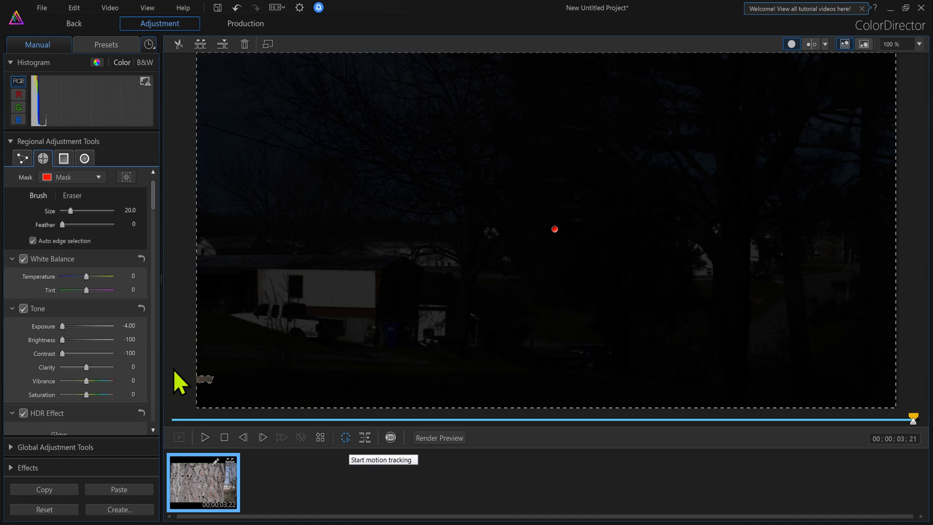
mouse_move(347, 443)
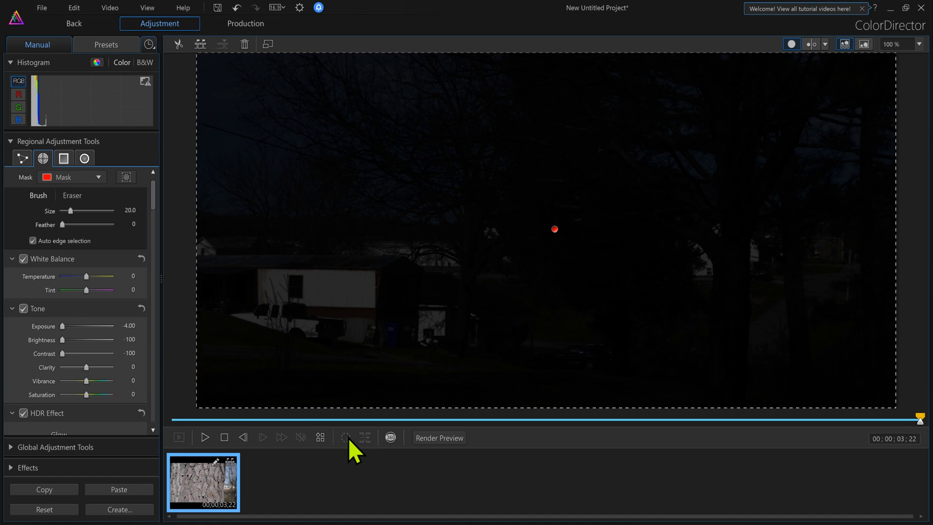
mouse_move(59, 67)
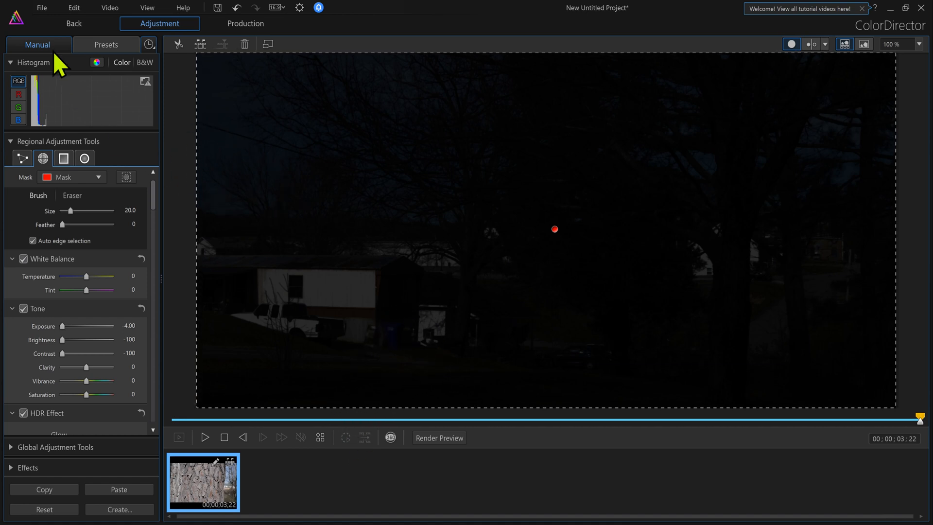
mouse_move(435, 327)
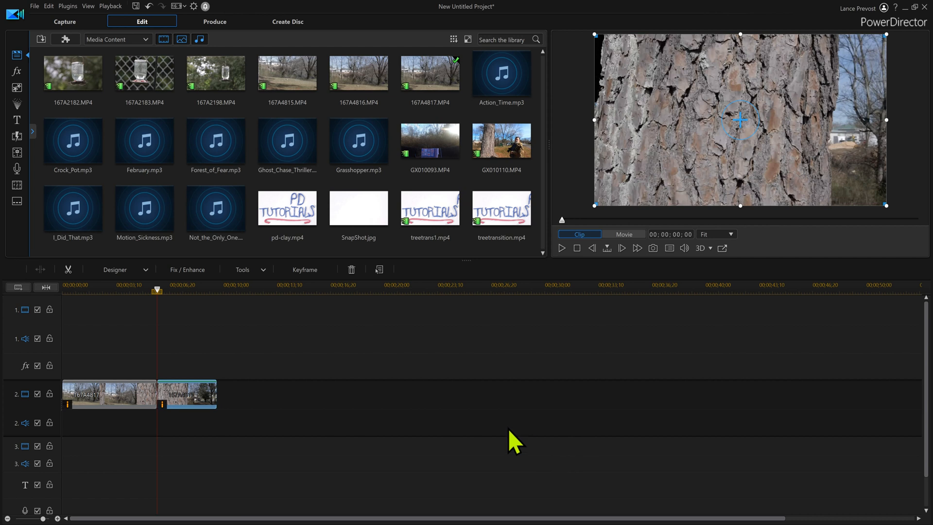
mouse_move(562, 250)
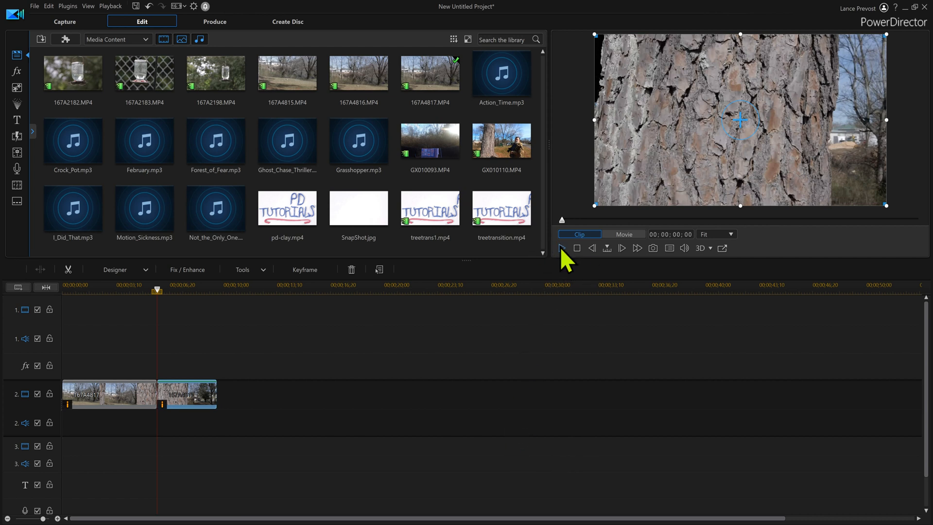
mouse_move(571, 265)
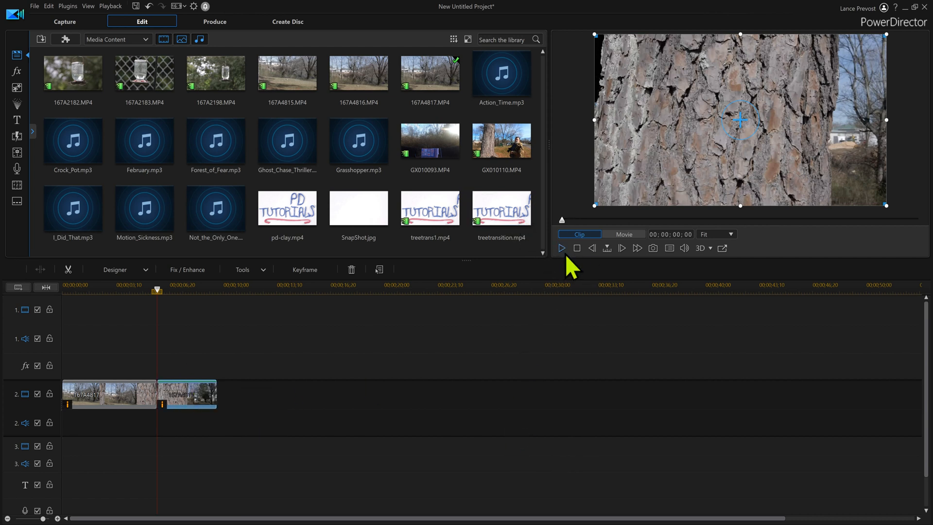
- Play the timeline to check the blacked-out tree clip, then select it on track 2
click(561, 248)
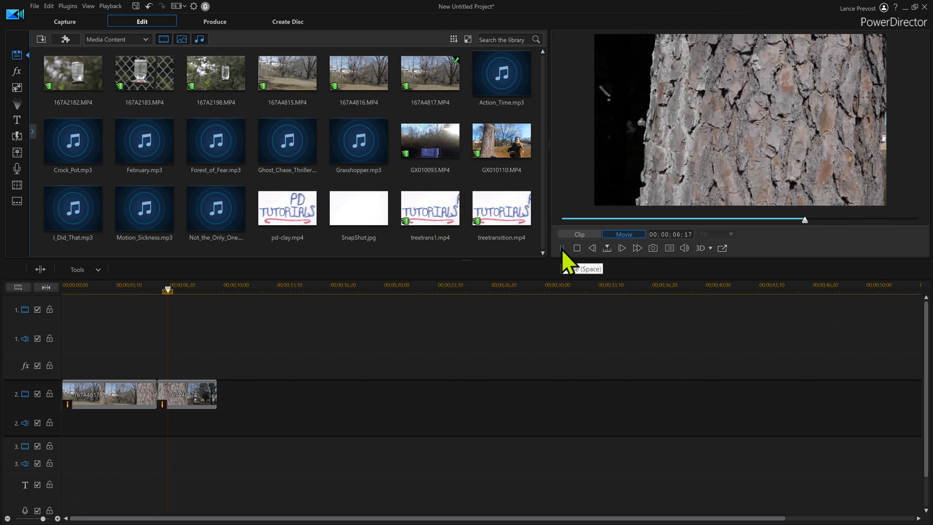
click(621, 248)
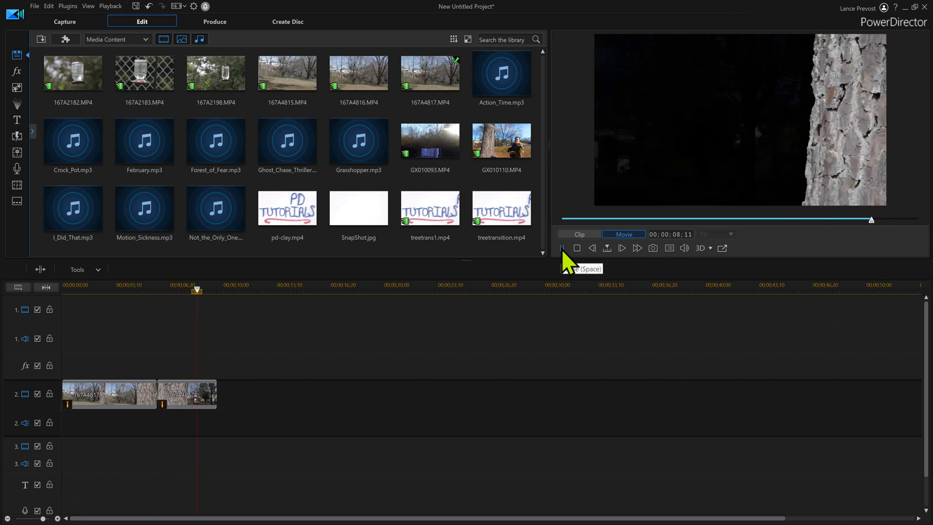
click(577, 248)
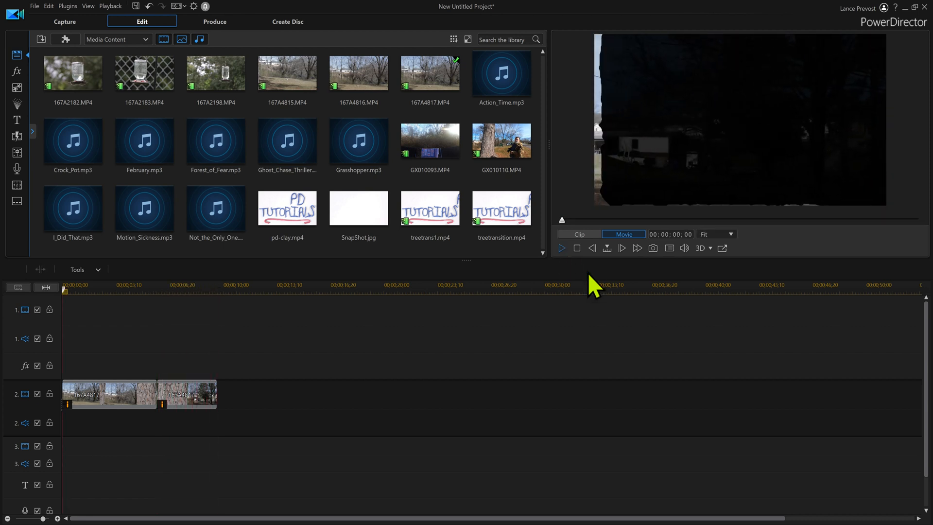
click(188, 394)
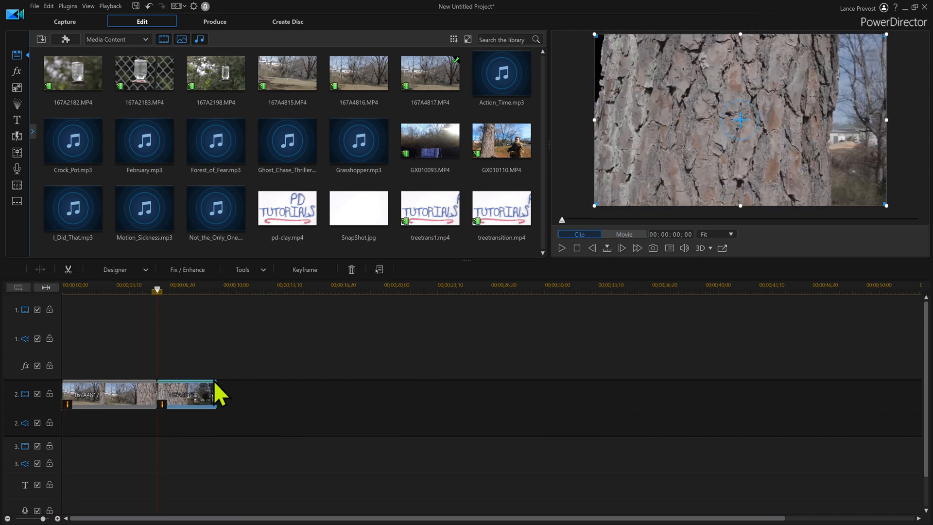
mouse_move(474, 341)
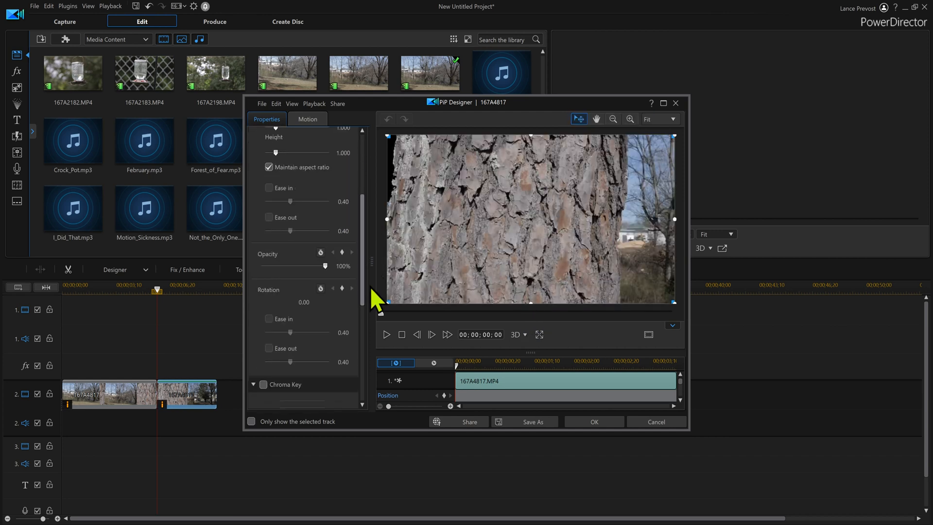
- Scroll the PiP Designer Properties for clip 167A4817 down to the Chroma Key section
scroll(down, 3)
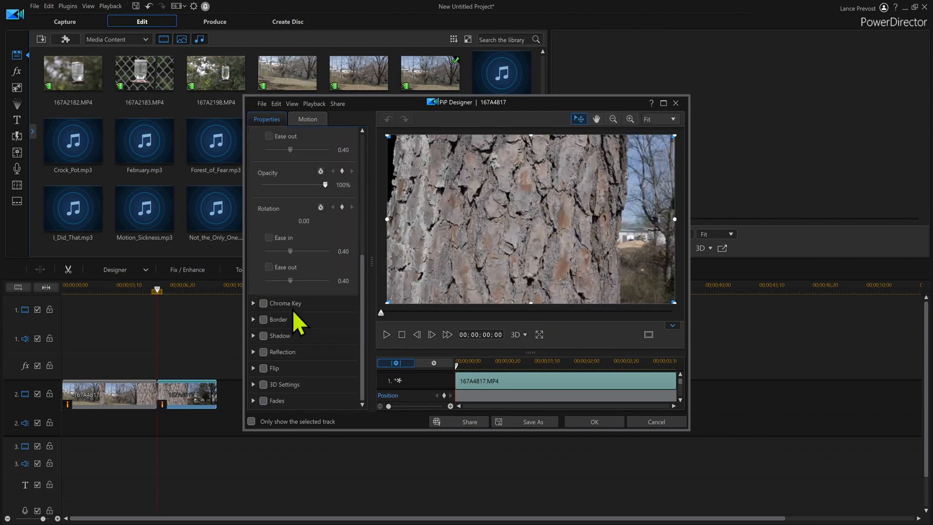
mouse_move(367, 300)
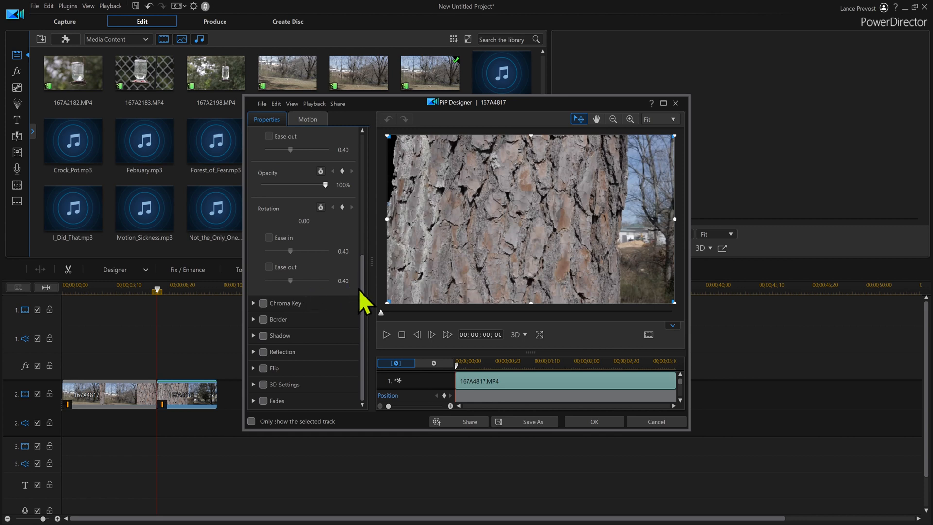
scroll(up, 3)
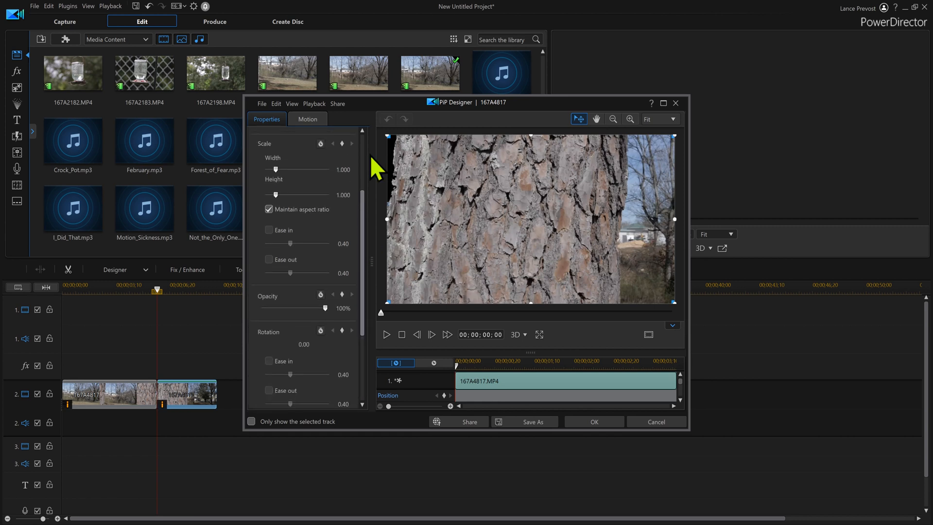
scroll(down, 3)
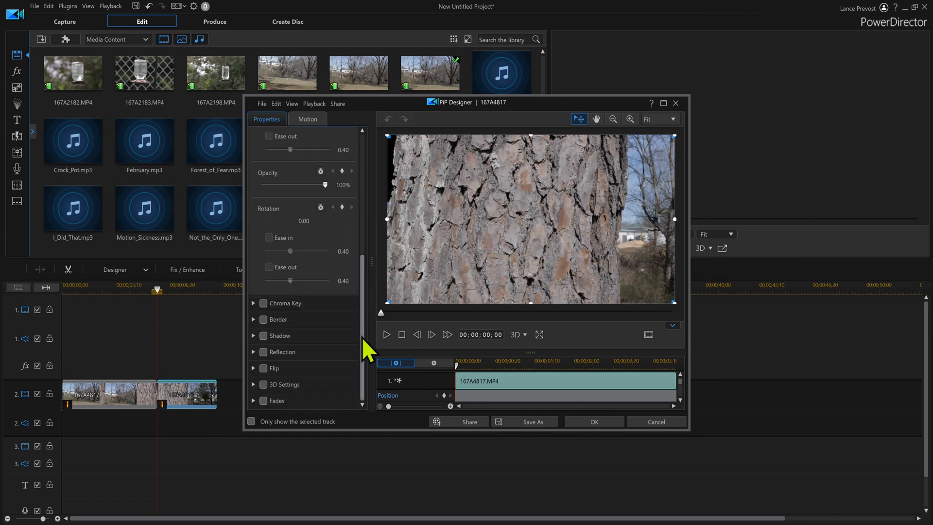
- Enable Chroma Key on the tree clip in PiP Designer and preview the keyed result
click(254, 303)
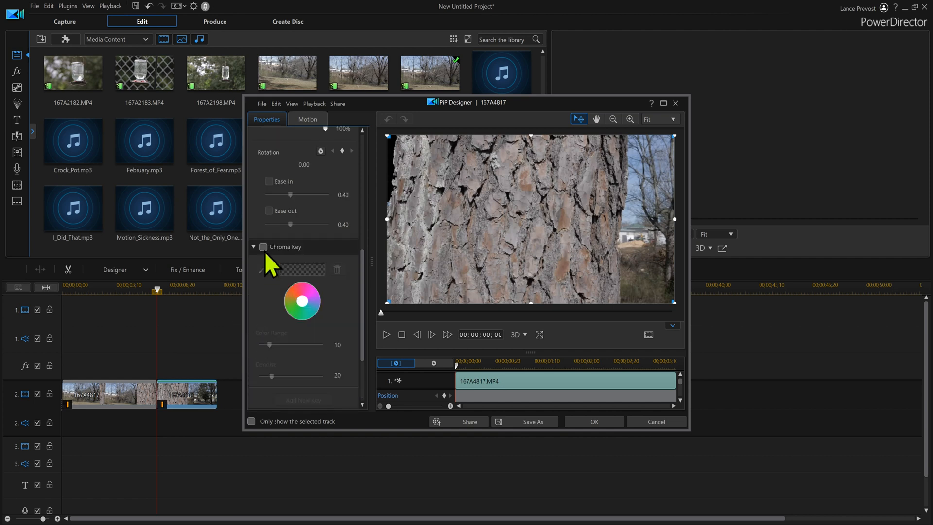
click(263, 246)
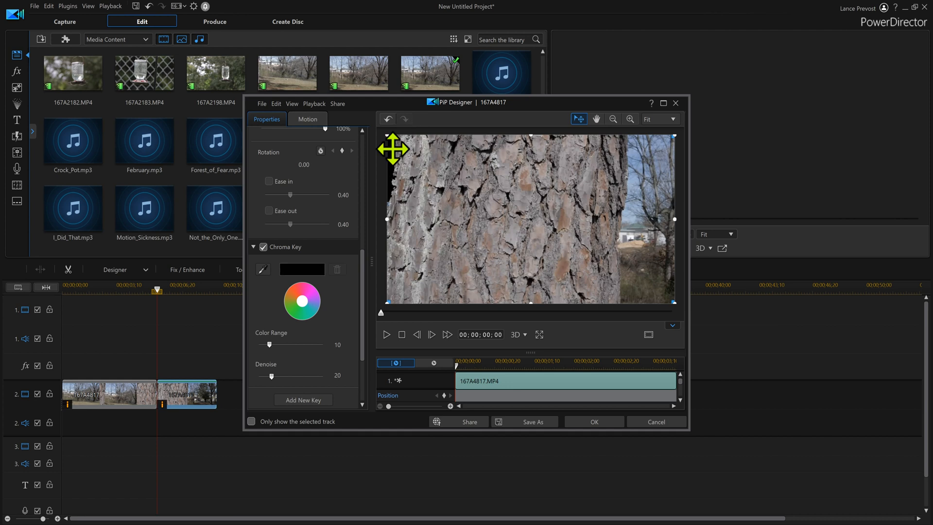
mouse_move(370, 354)
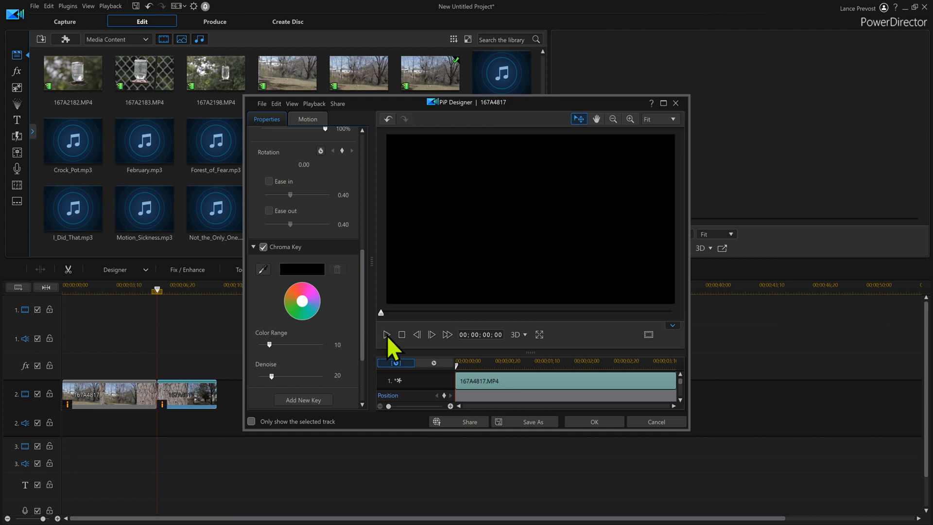
click(386, 334)
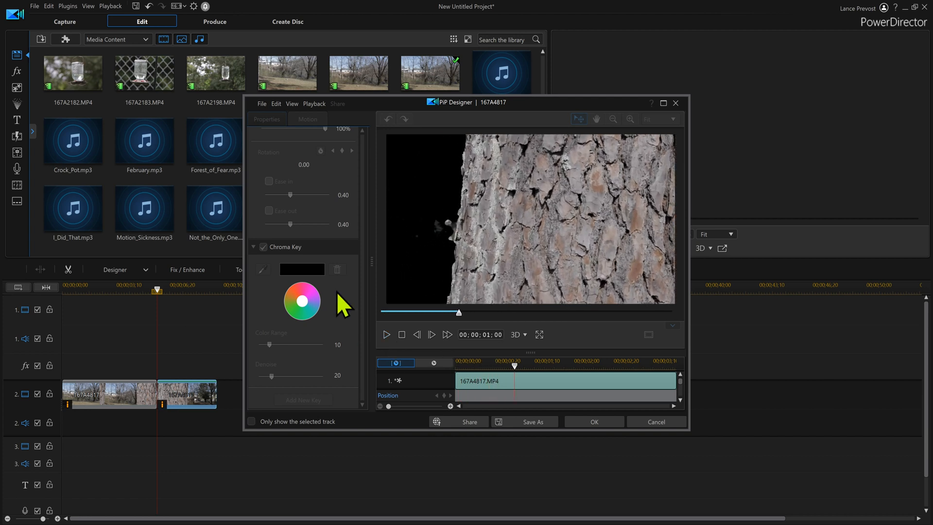
mouse_move(314, 351)
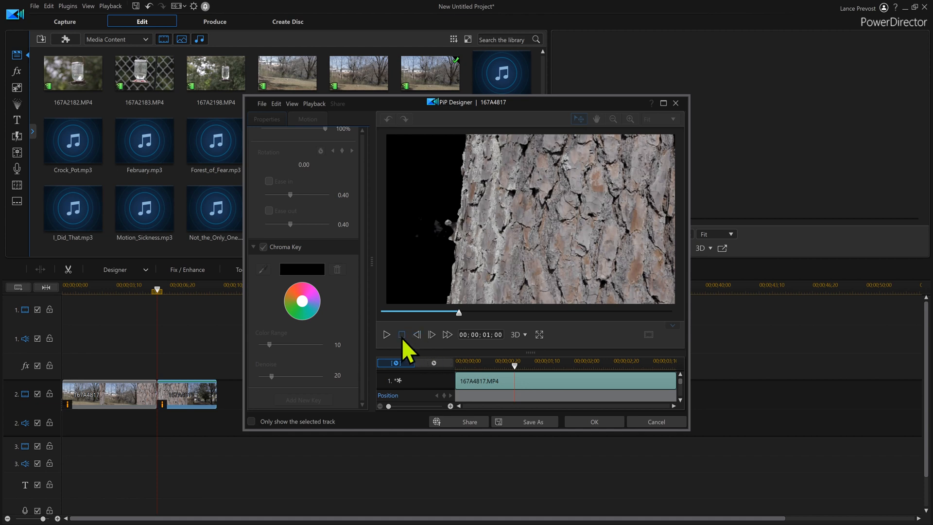
click(401, 333)
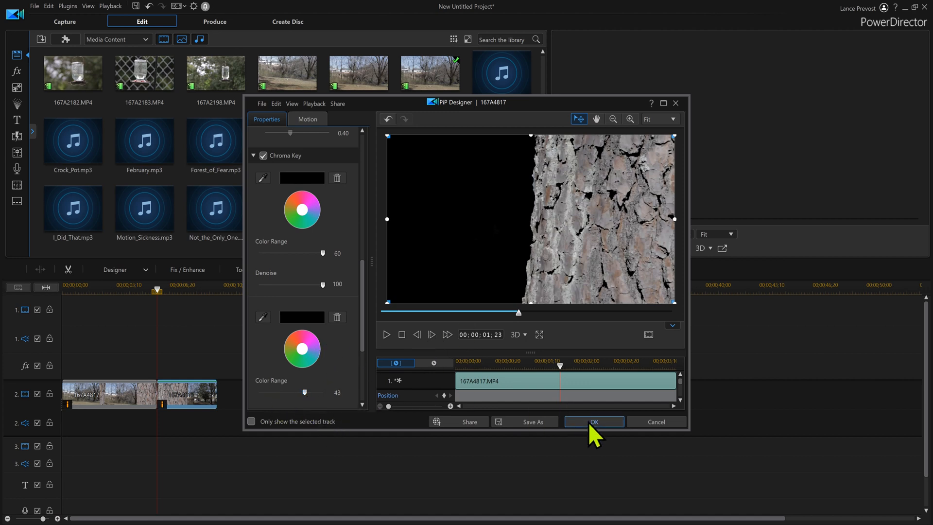
- Confirm the chroma key, add feeder clip 167A2198 to track 1 and preview the composite
click(593, 421)
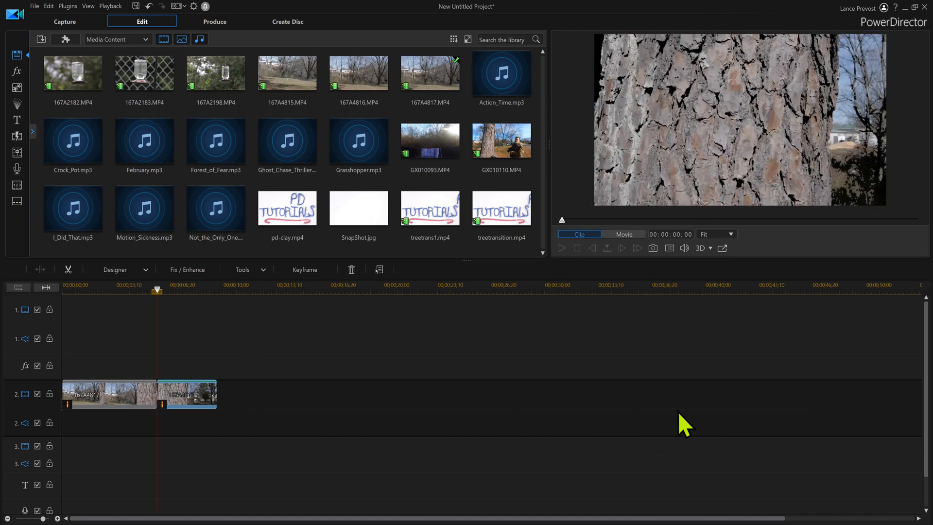
click(216, 141)
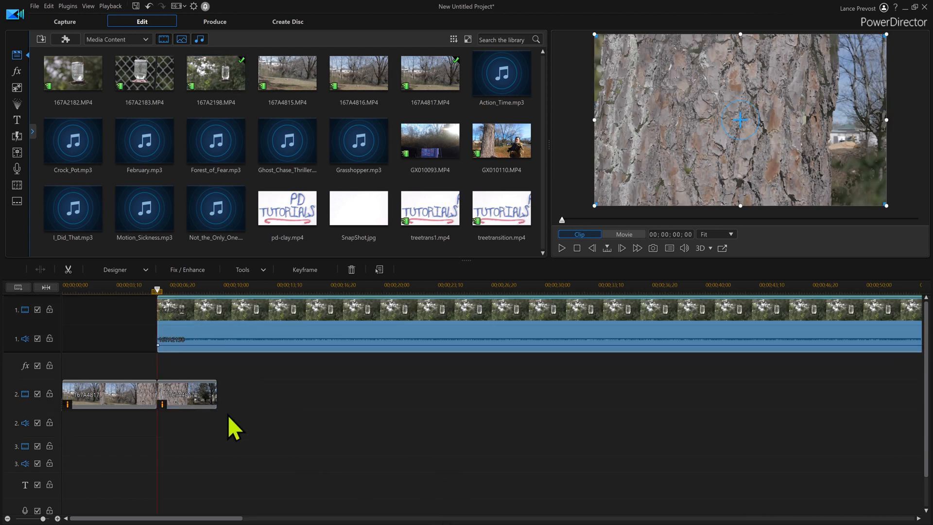
mouse_move(165, 411)
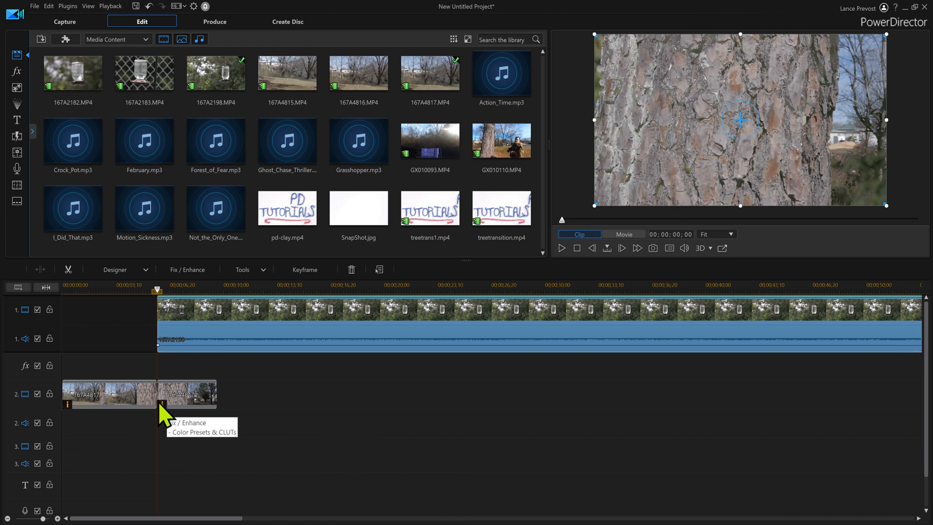
mouse_move(179, 315)
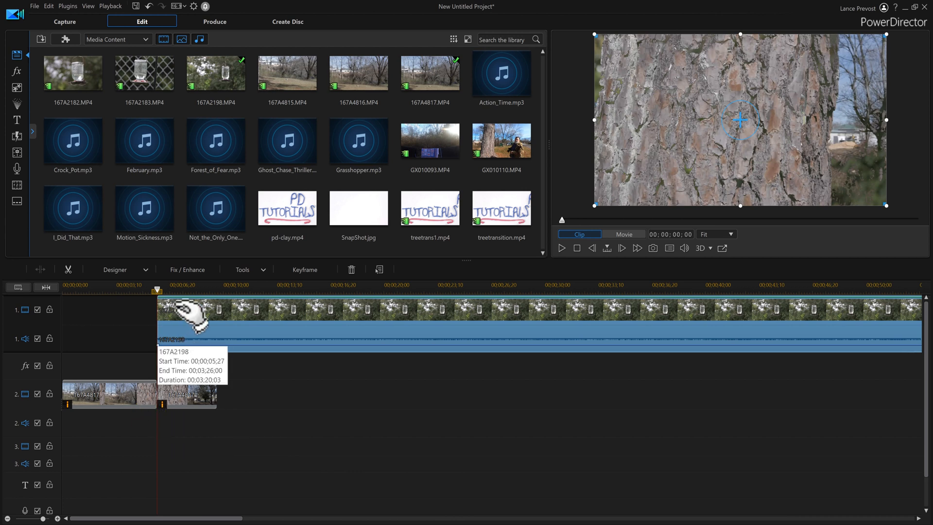
mouse_move(564, 262)
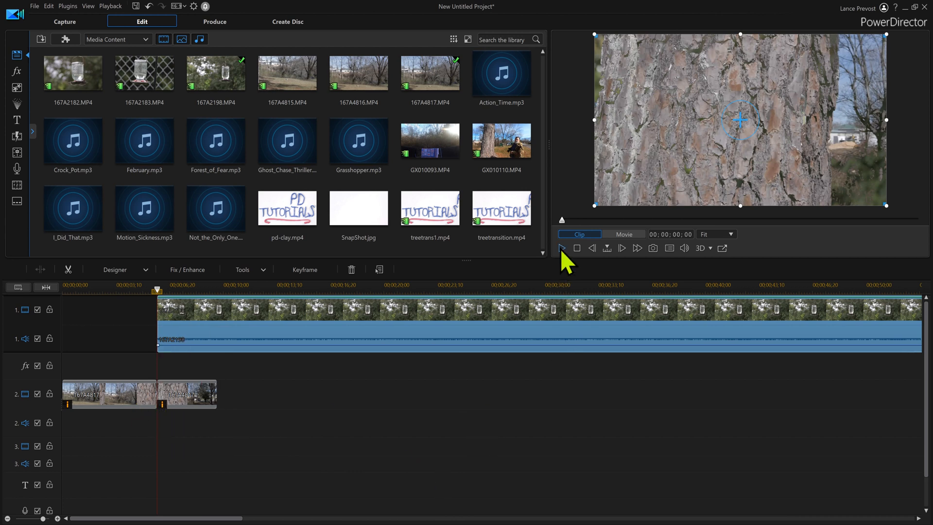
click(561, 248)
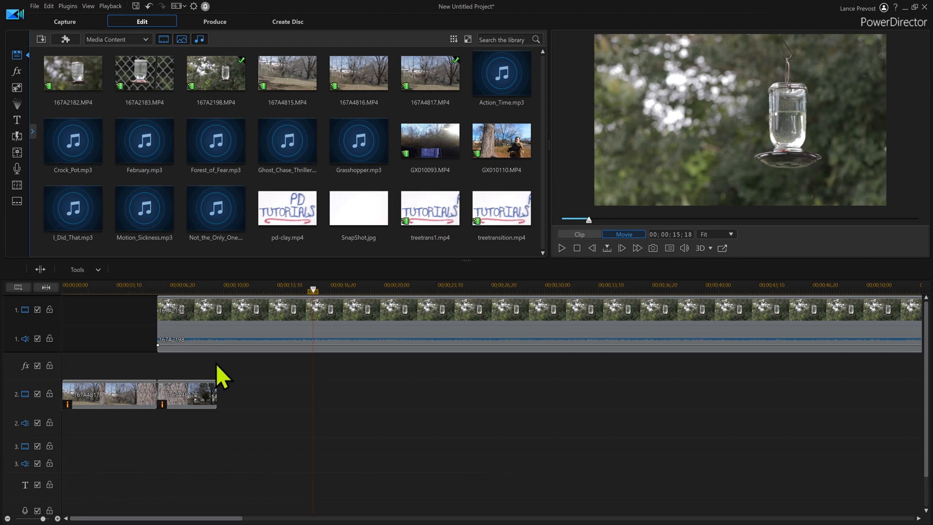
- Shorten the tree clip to 00;00;02;22 via Video Speed (about 1.366×)
click(188, 393)
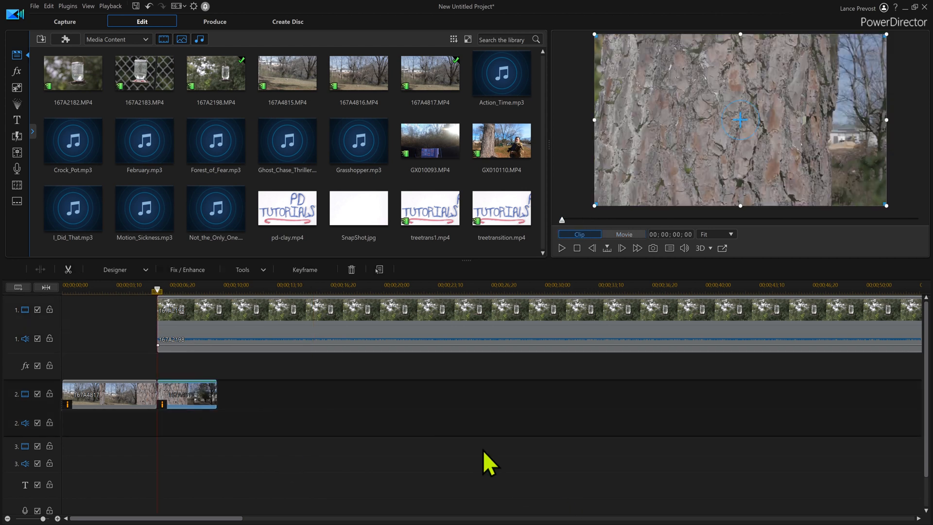
click(244, 269)
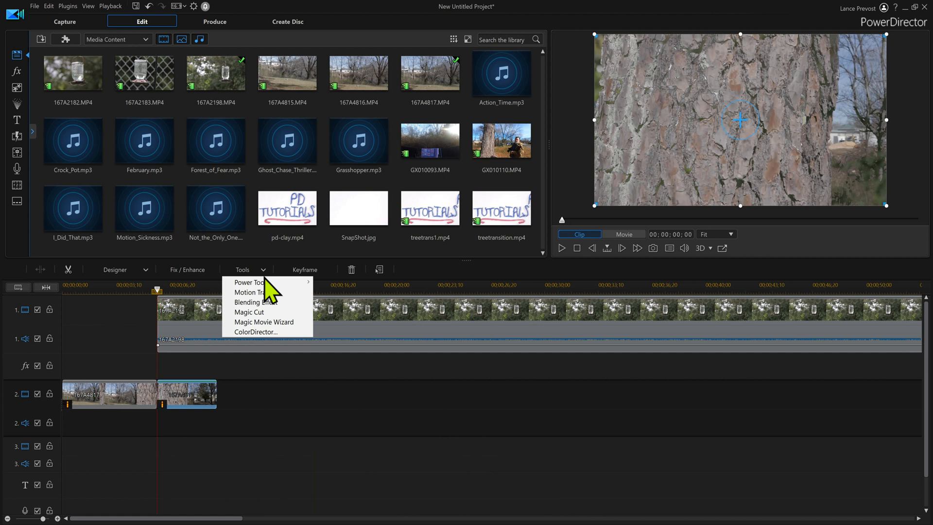
mouse_move(253, 282)
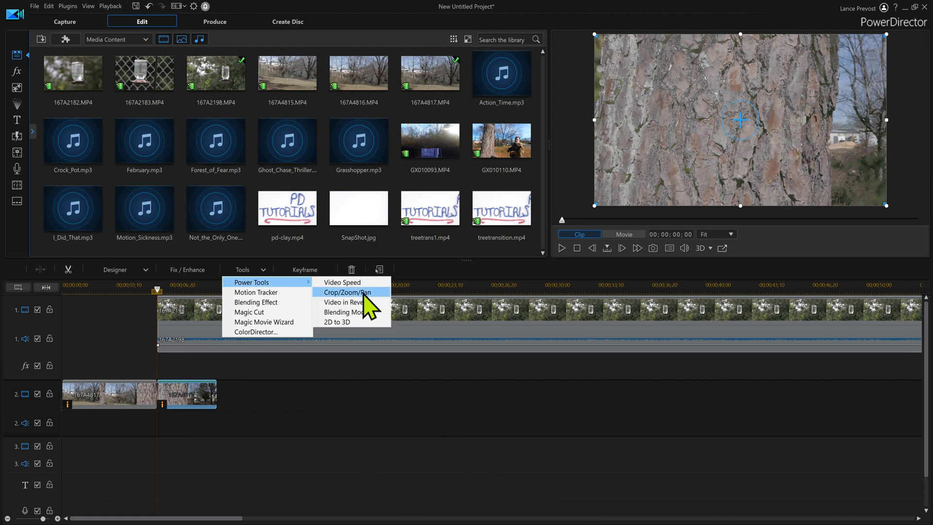
mouse_move(342, 282)
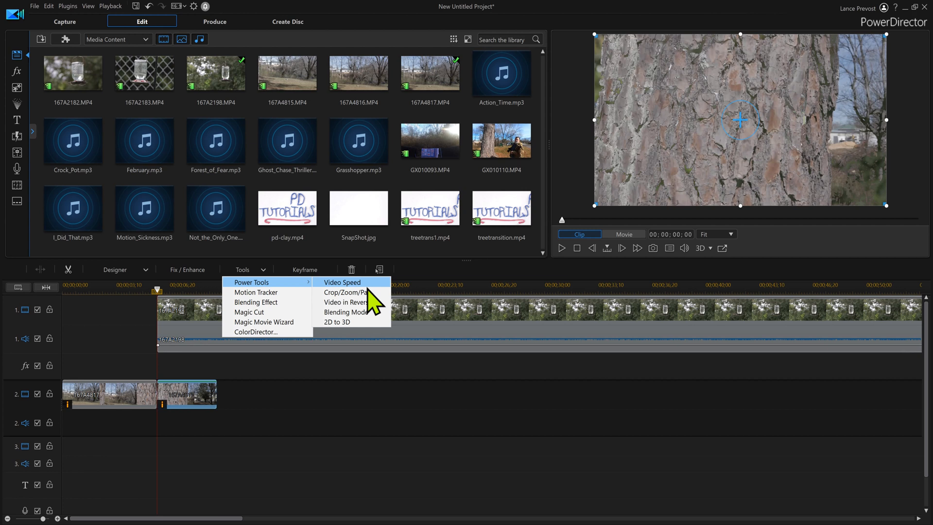
click(343, 282)
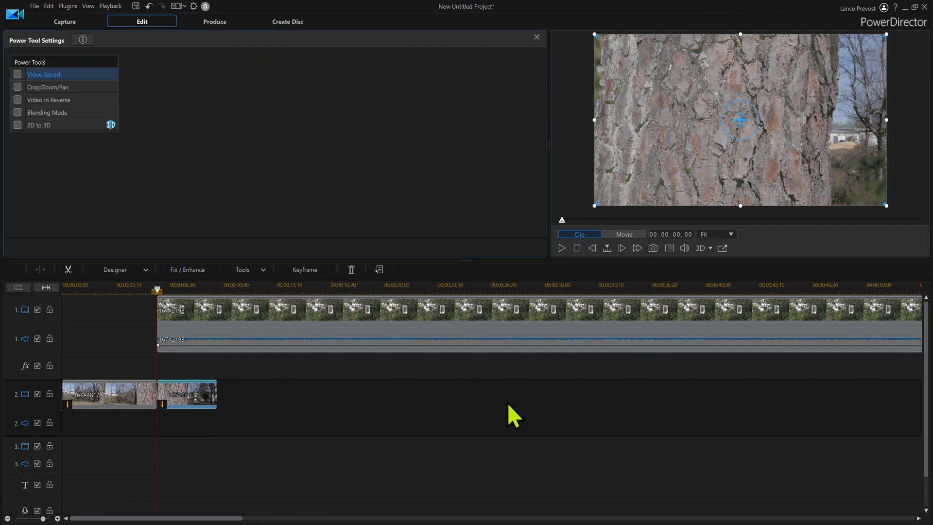
mouse_move(411, 303)
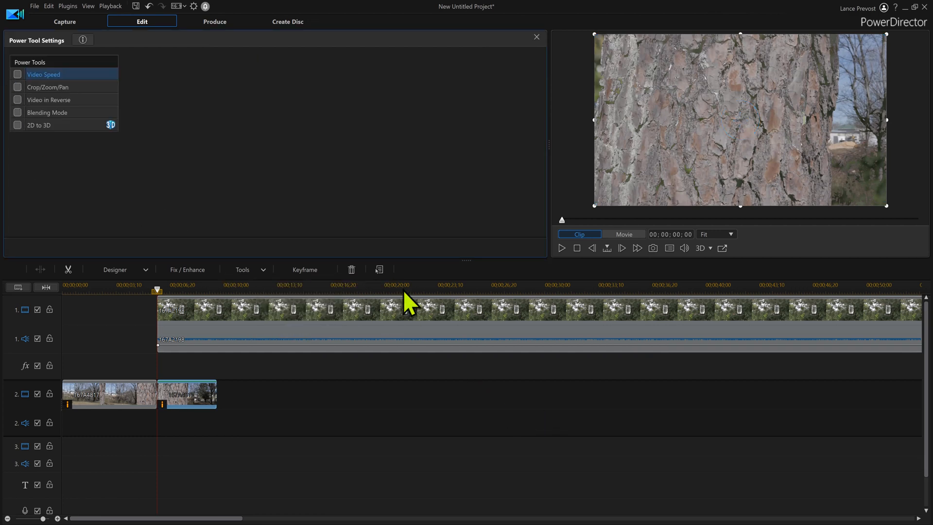
mouse_move(370, 222)
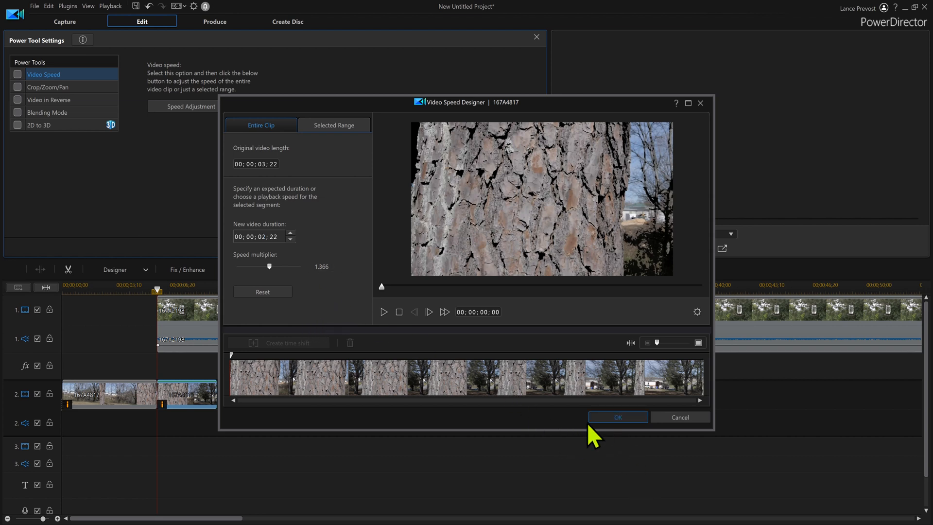
click(618, 417)
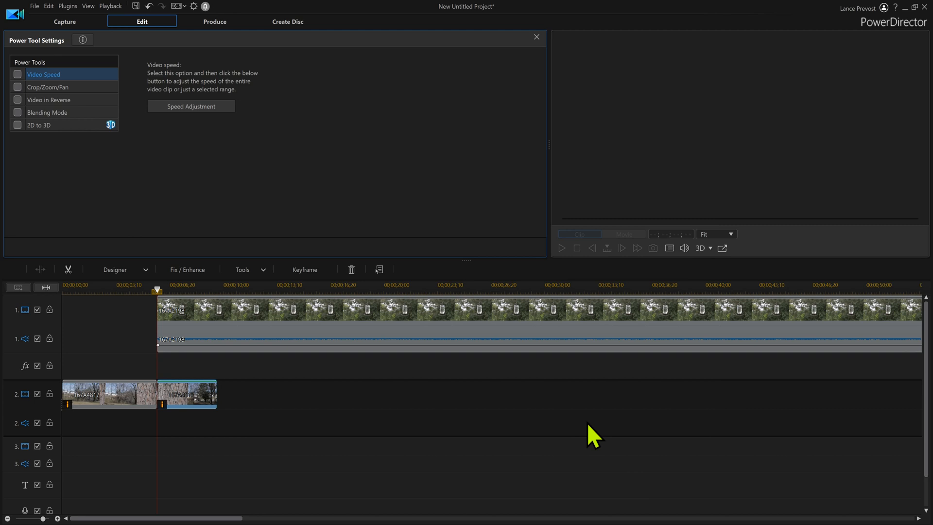
click(17, 74)
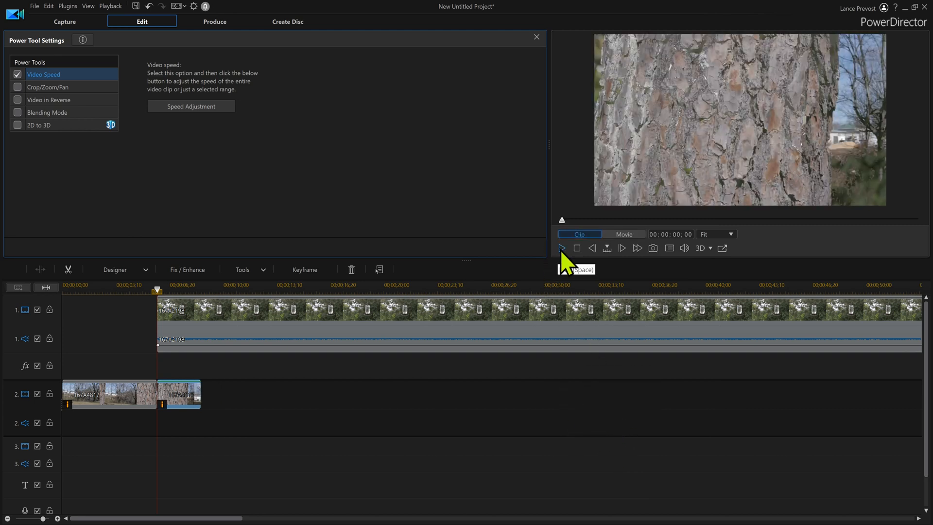
- Preview the sped-up tree clip and close the Power Tool Settings panel
click(561, 248)
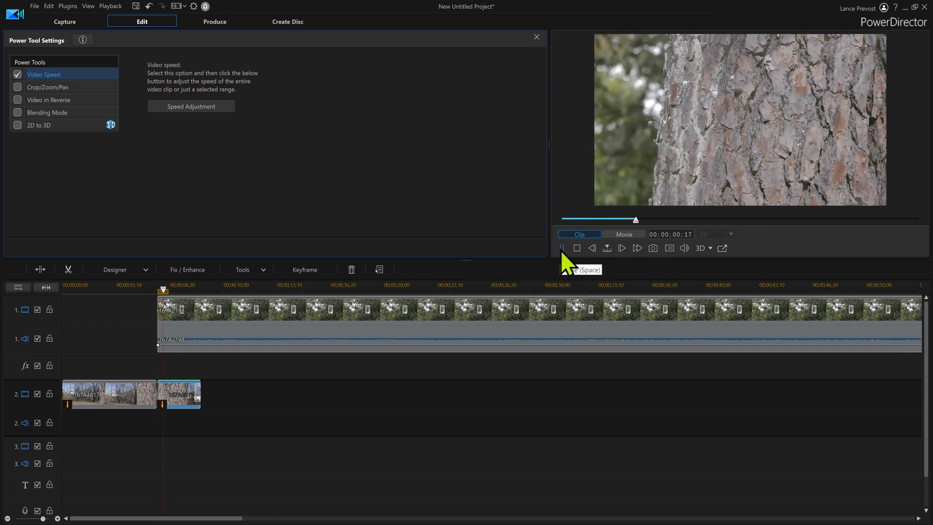
click(621, 248)
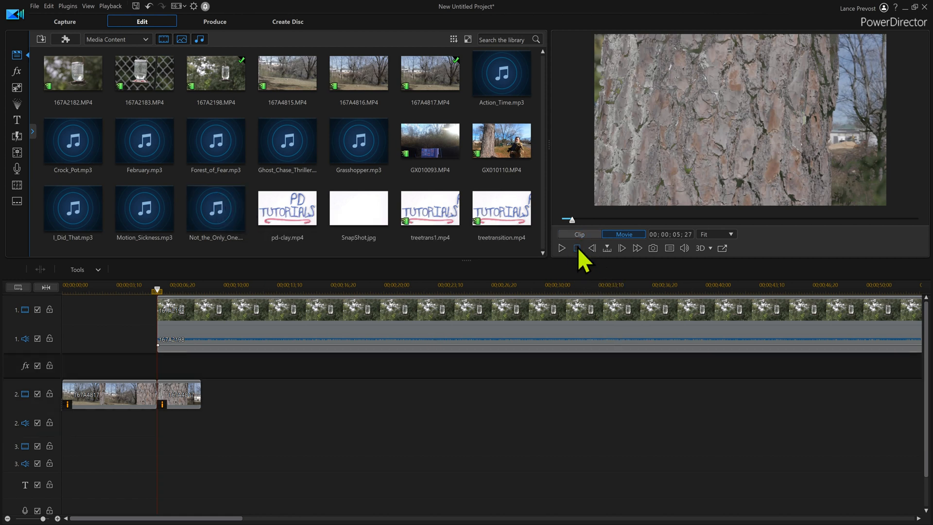
- Rewind and play the full movie, watching the tree wipe reveal the feeder shot
click(575, 248)
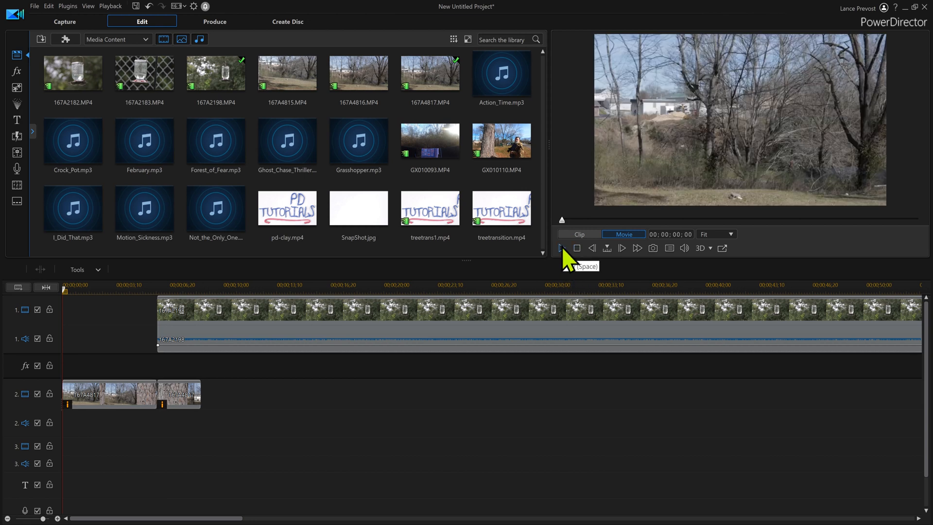
click(560, 248)
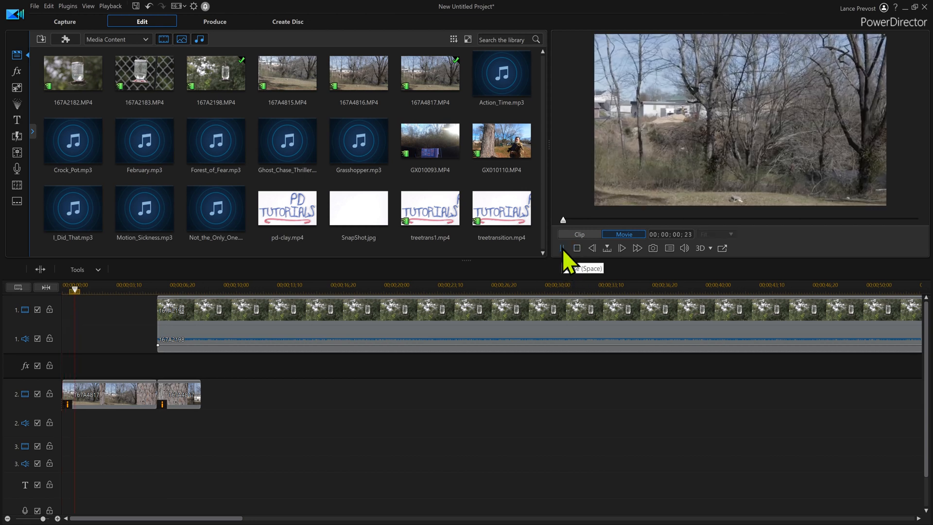
click(621, 248)
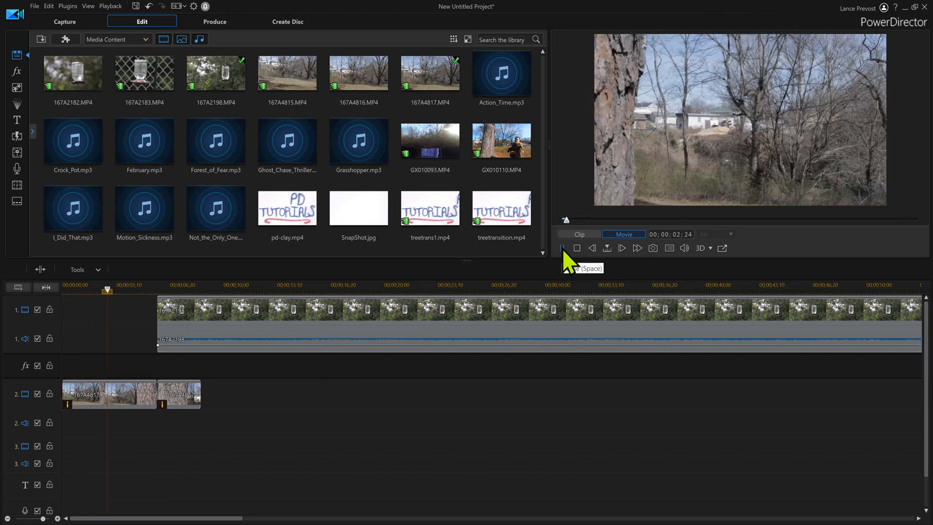
click(621, 247)
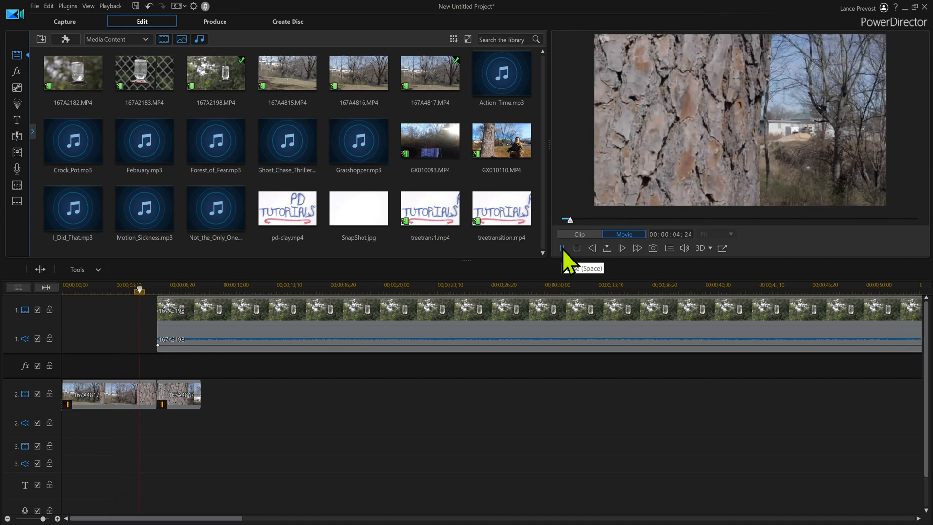
click(621, 248)
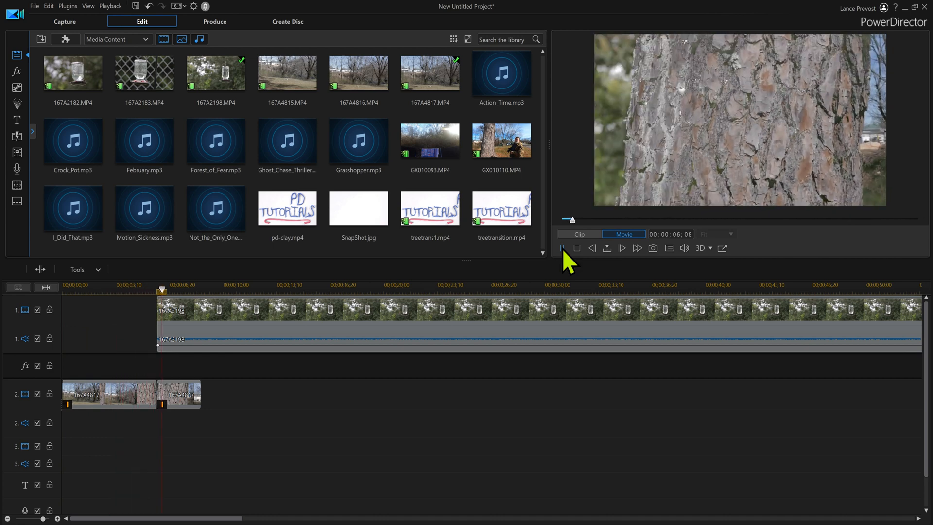
click(621, 248)
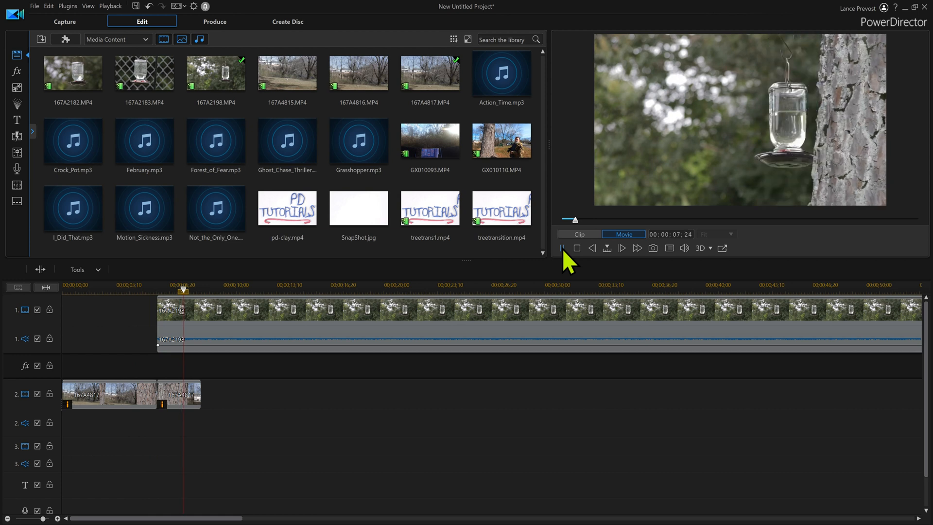
click(622, 248)
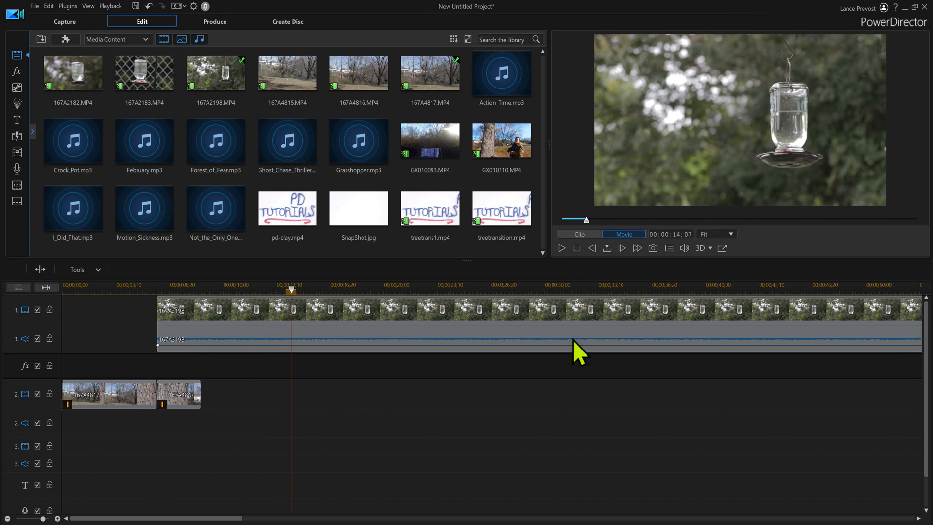
mouse_move(579, 351)
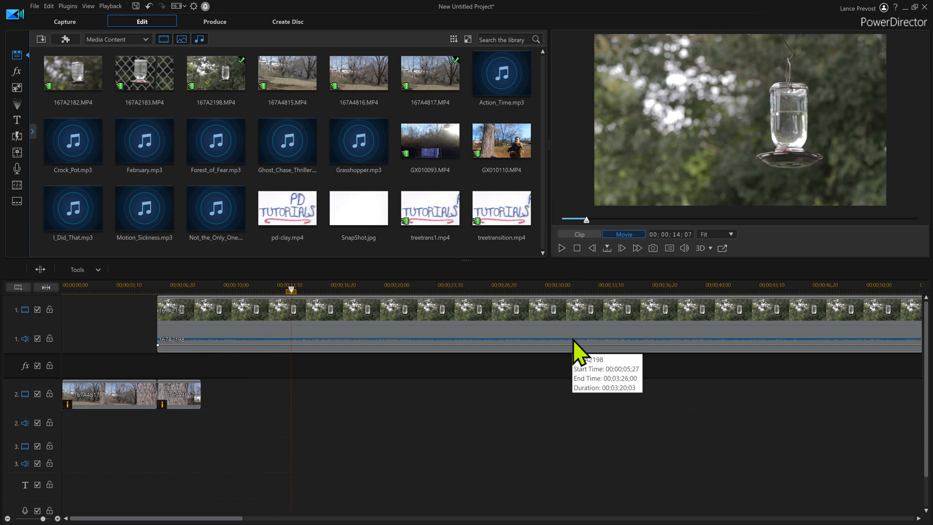
mouse_move(580, 352)
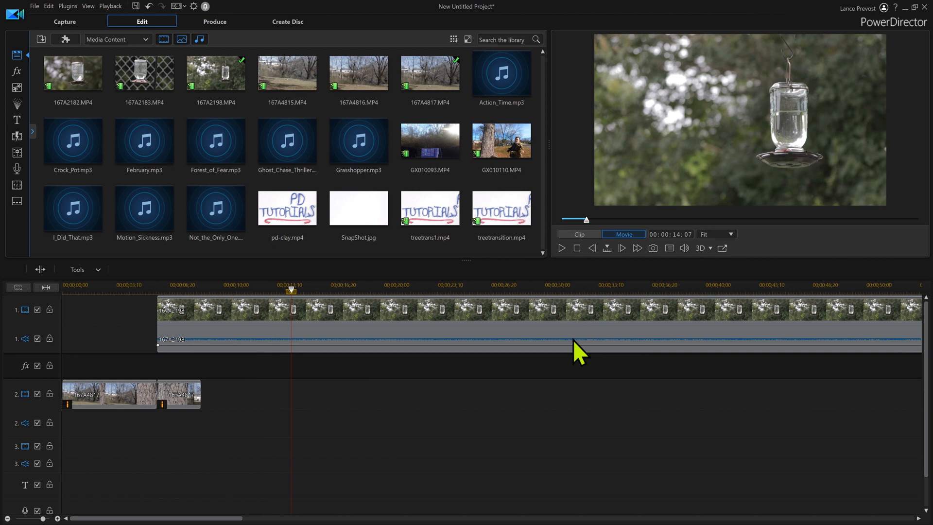